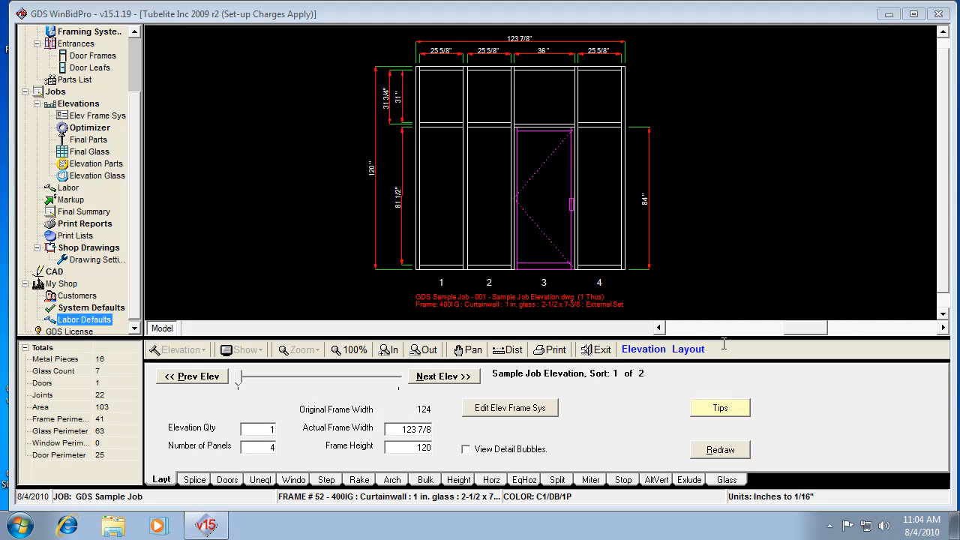
{"action": "mouse_move", "coordinate": [297, 287]}
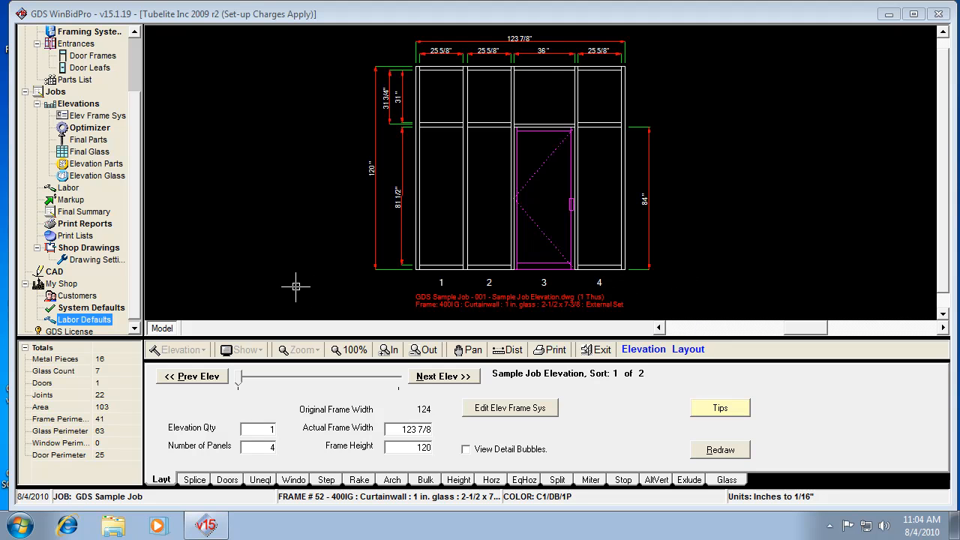
{"action": "mouse_move", "coordinate": [222, 225]}
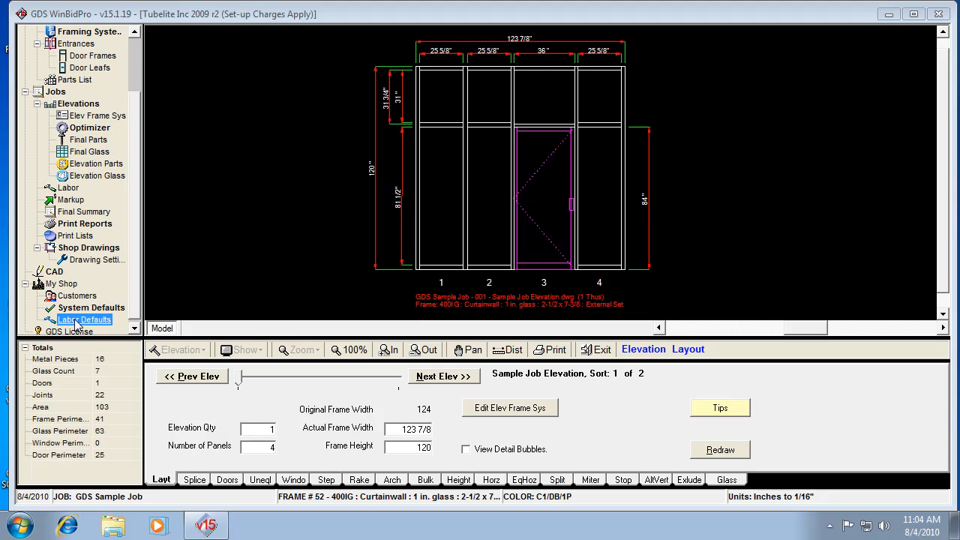
{"action": "mouse_move", "coordinate": [99, 321]}
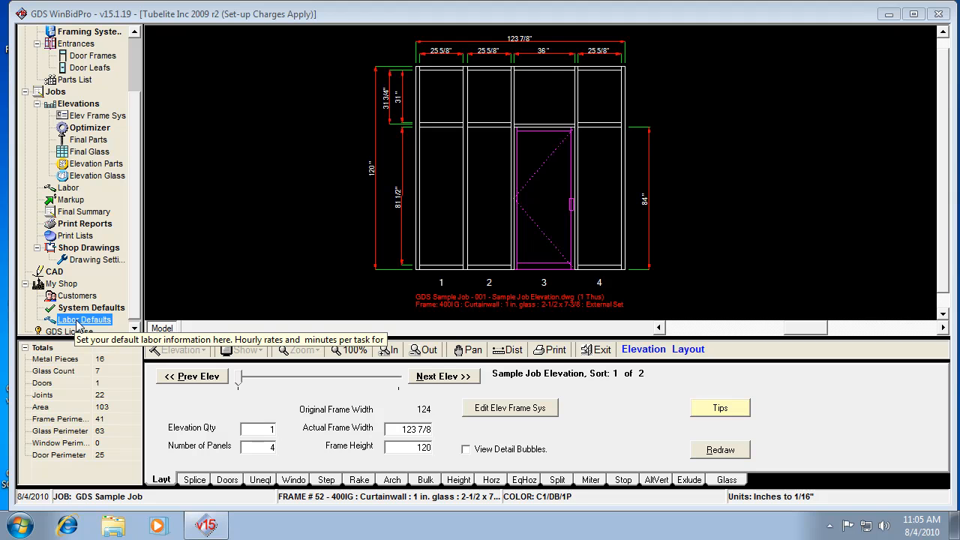
- Show the Labor Defaults menu from the navigation tree
{"action": "left_click", "coordinate": [84, 320]}
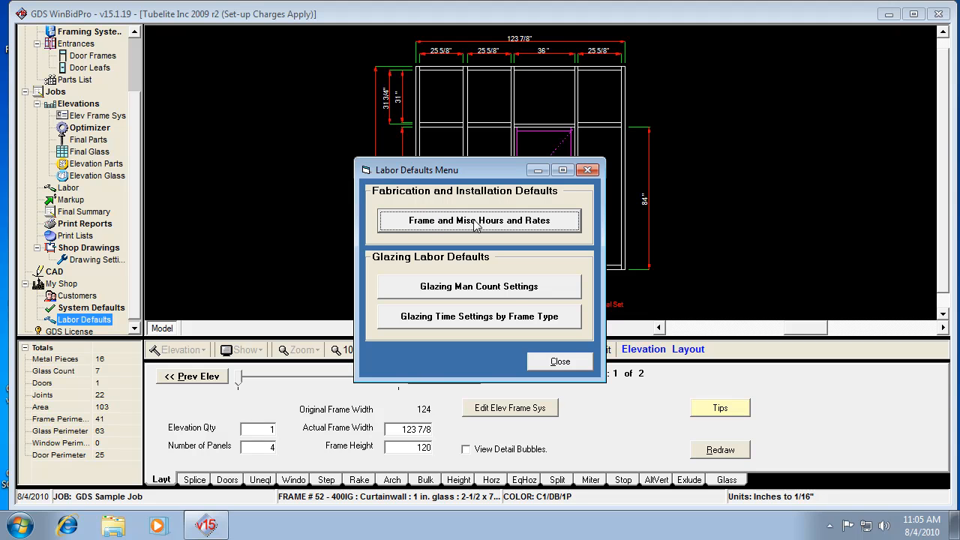
{"action": "mouse_move", "coordinate": [438, 228]}
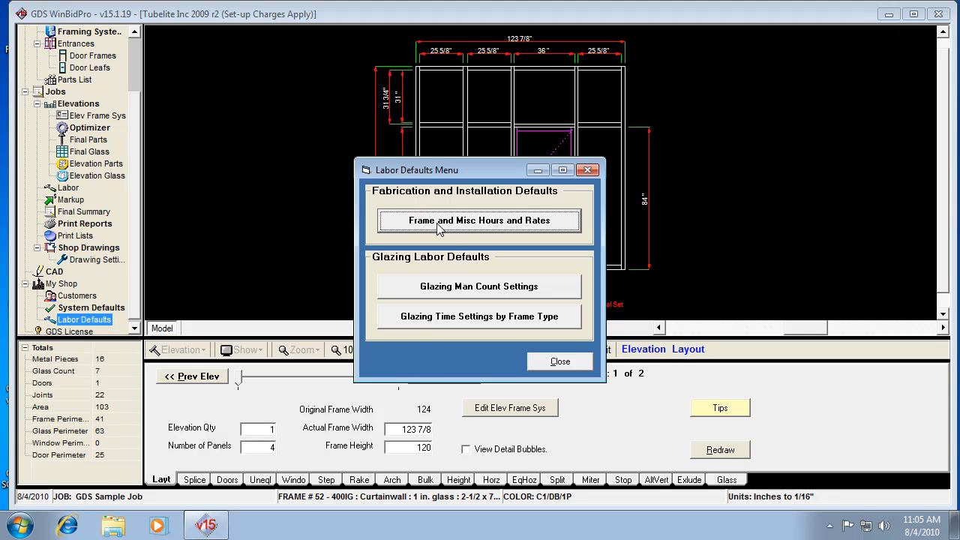
{"action": "mouse_move", "coordinate": [459, 324]}
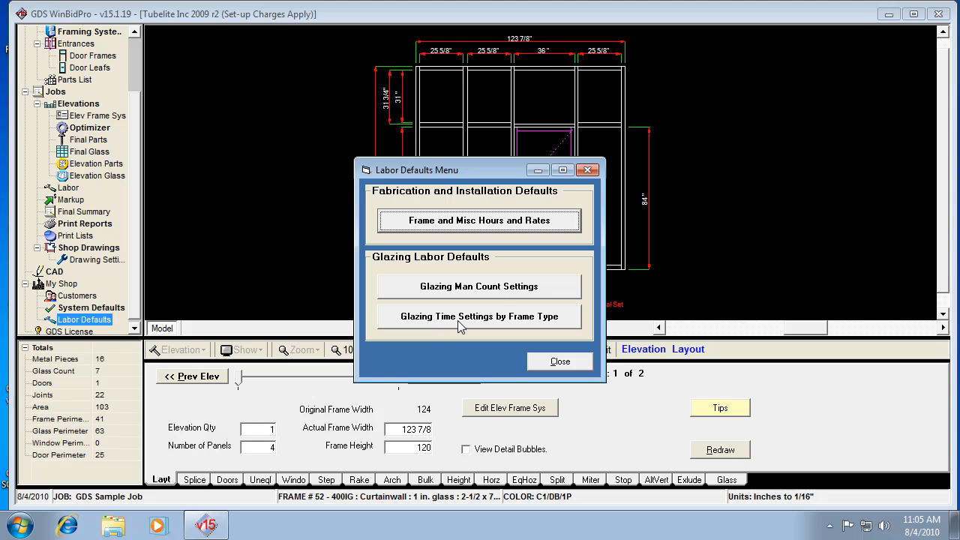
{"action": "mouse_move", "coordinate": [527, 203]}
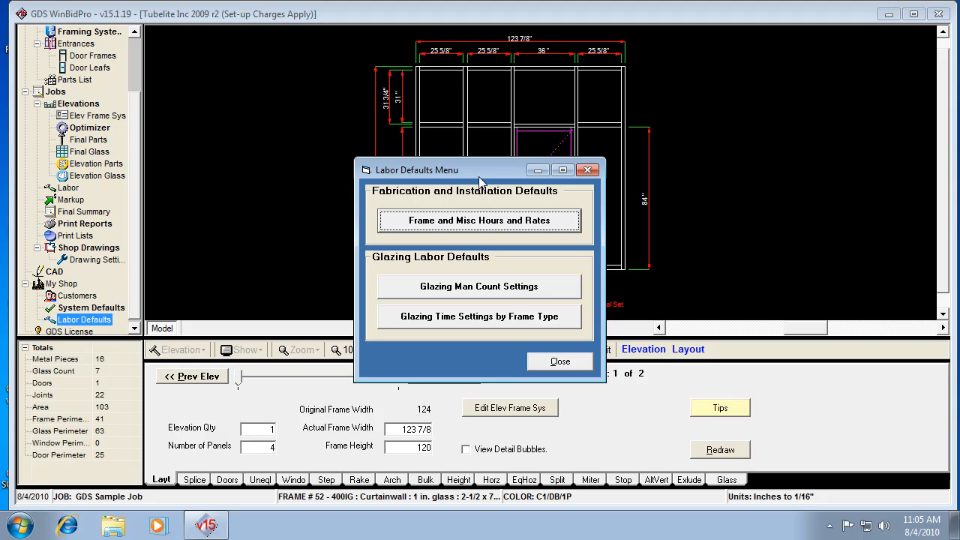
{"action": "mouse_move", "coordinate": [462, 210]}
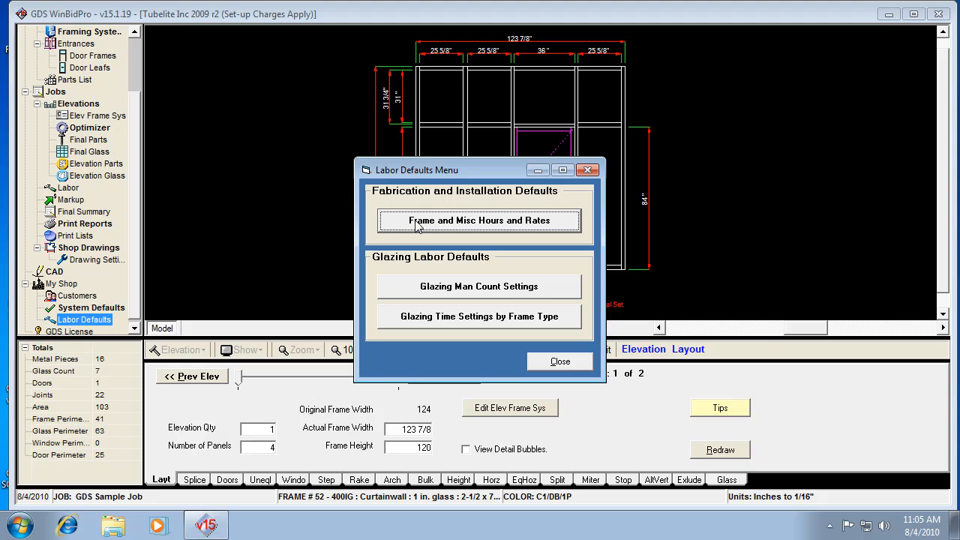
- Review Frame Labor Hours and Rates for Screw Spline, Shear Block and Can/Stick frame types
{"action": "left_click", "coordinate": [480, 220]}
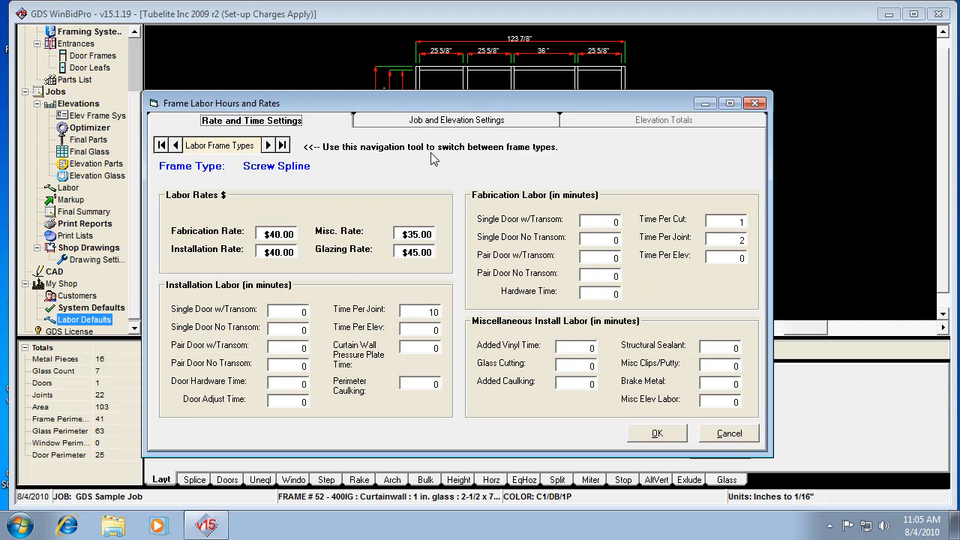
{"action": "mouse_move", "coordinate": [548, 282]}
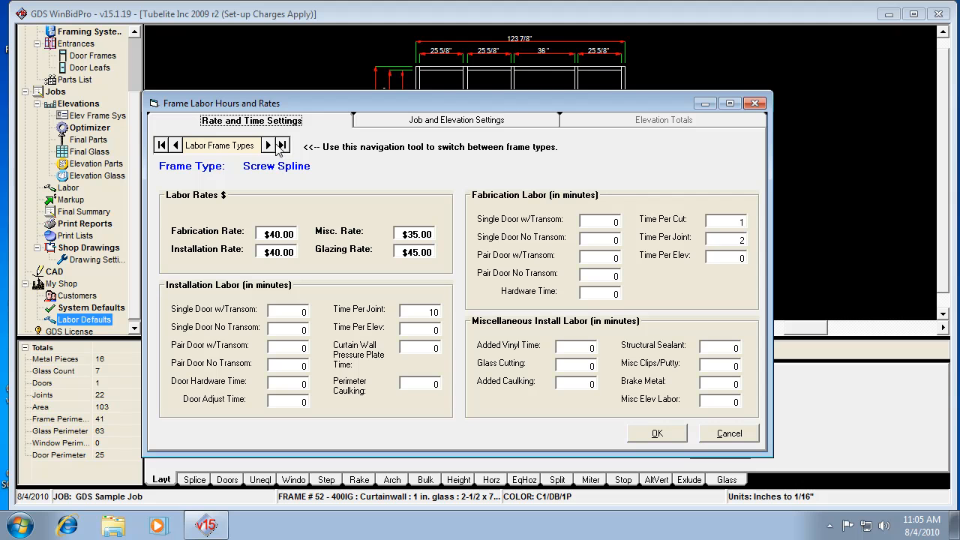
{"action": "mouse_move", "coordinate": [275, 159]}
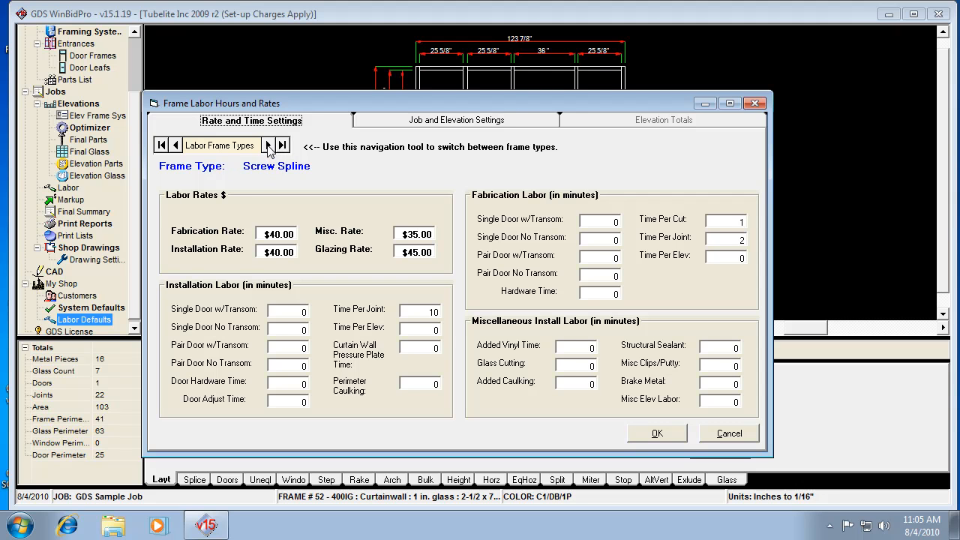
{"action": "left_click", "coordinate": [268, 144]}
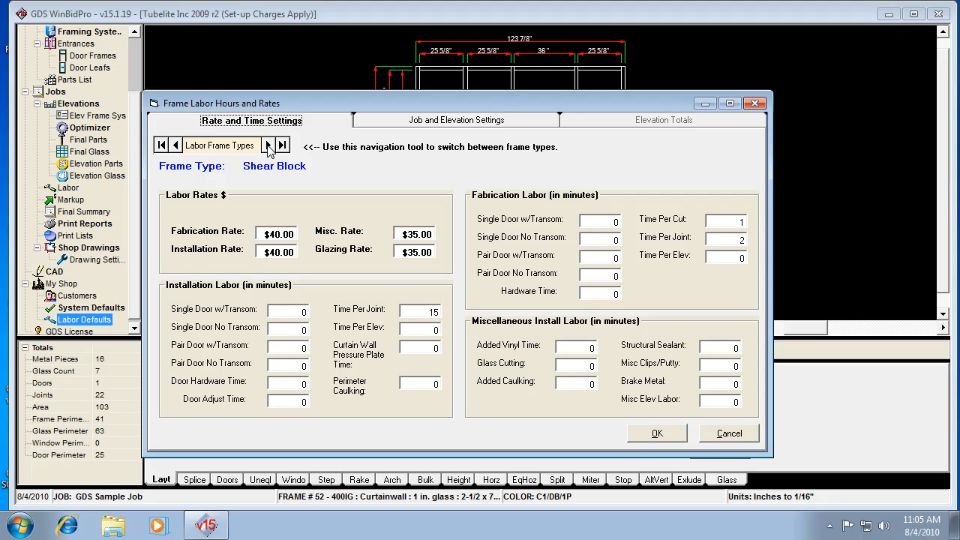
{"action": "left_click", "coordinate": [270, 144]}
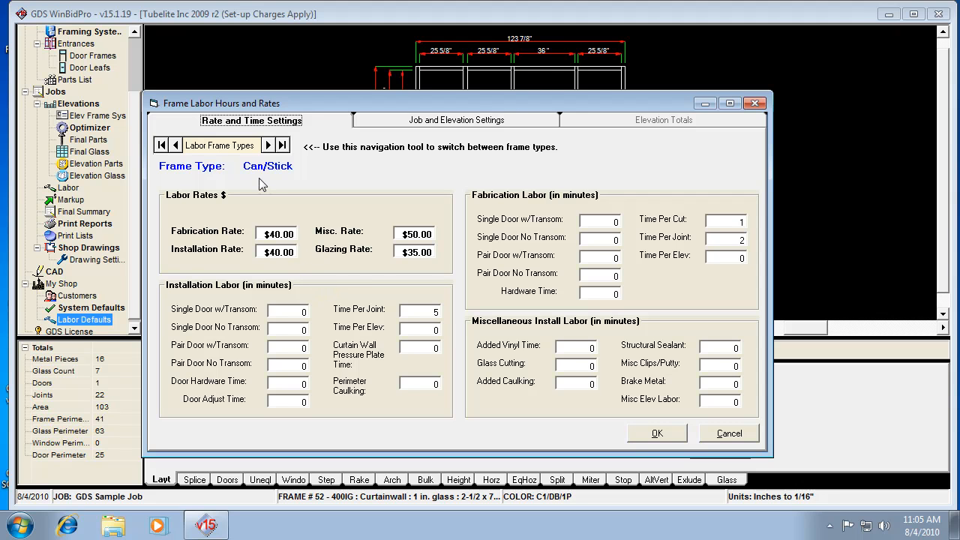
{"action": "left_click", "coordinate": [175, 144]}
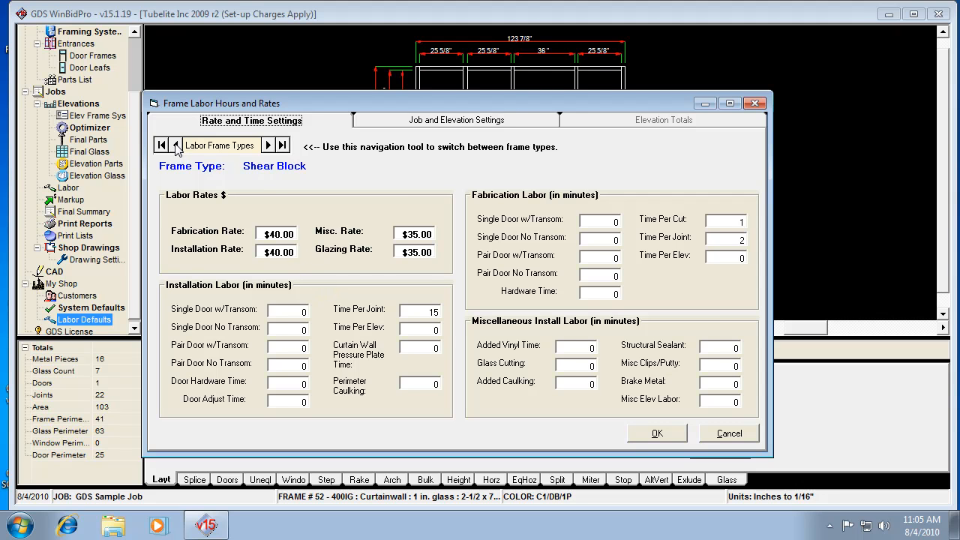
{"action": "mouse_move", "coordinate": [276, 436]}
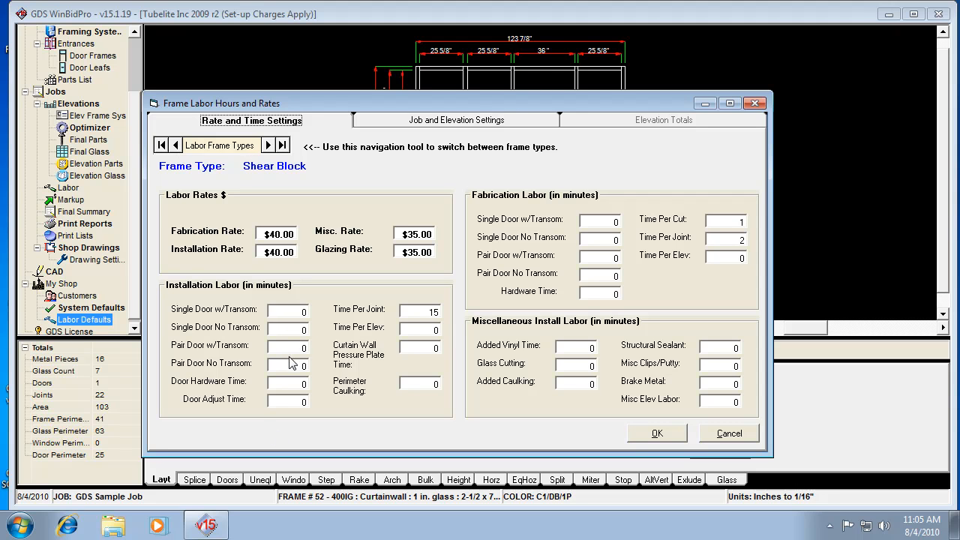
{"action": "mouse_move", "coordinate": [177, 153]}
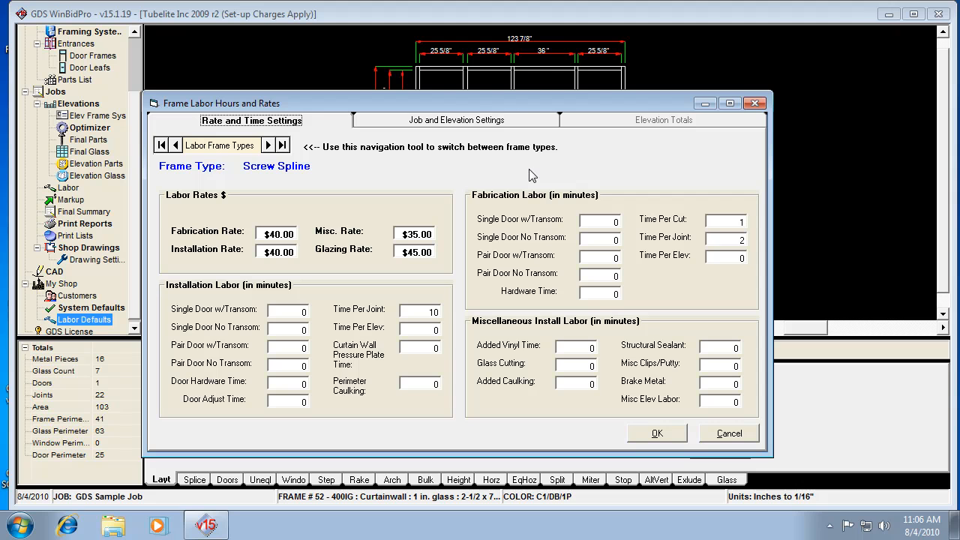
{"action": "mouse_move", "coordinate": [208, 241]}
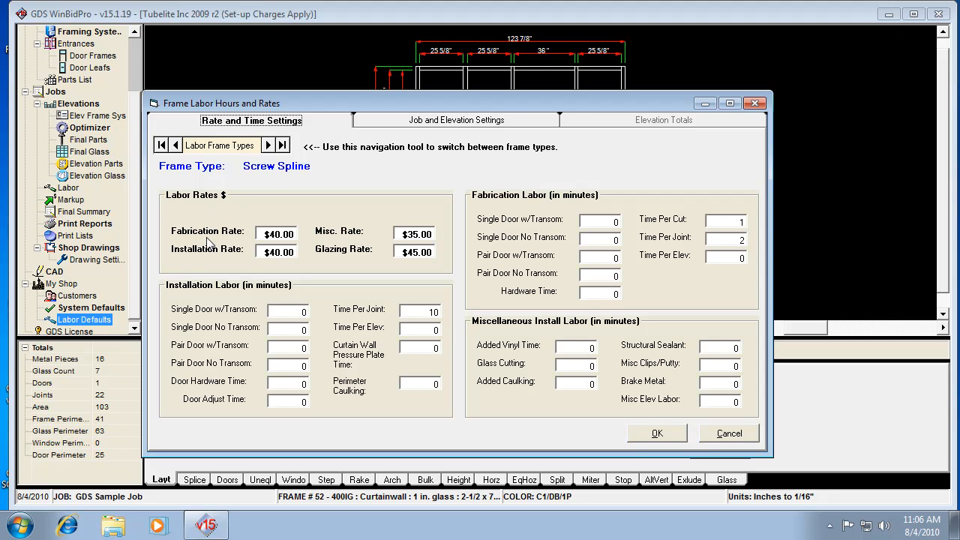
{"action": "mouse_move", "coordinate": [201, 231]}
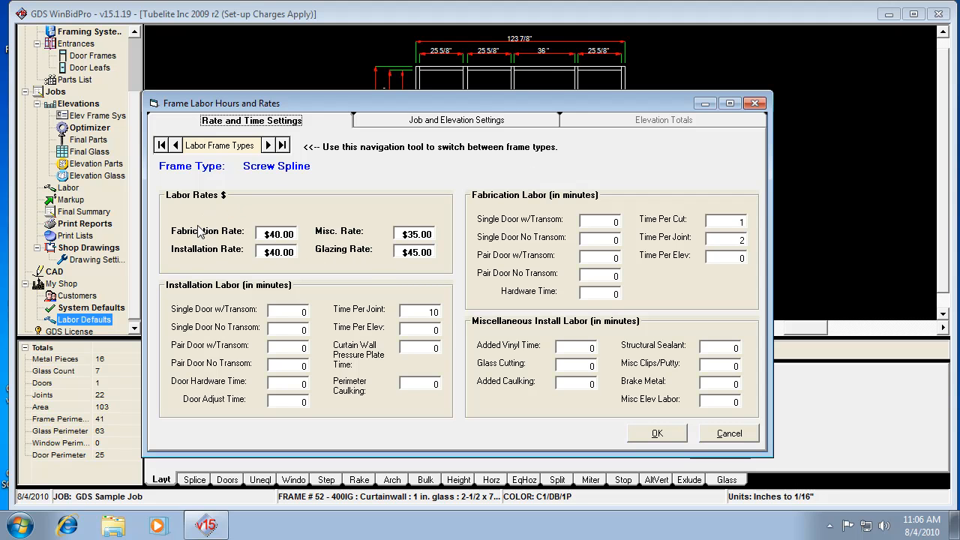
{"action": "mouse_move", "coordinate": [278, 267]}
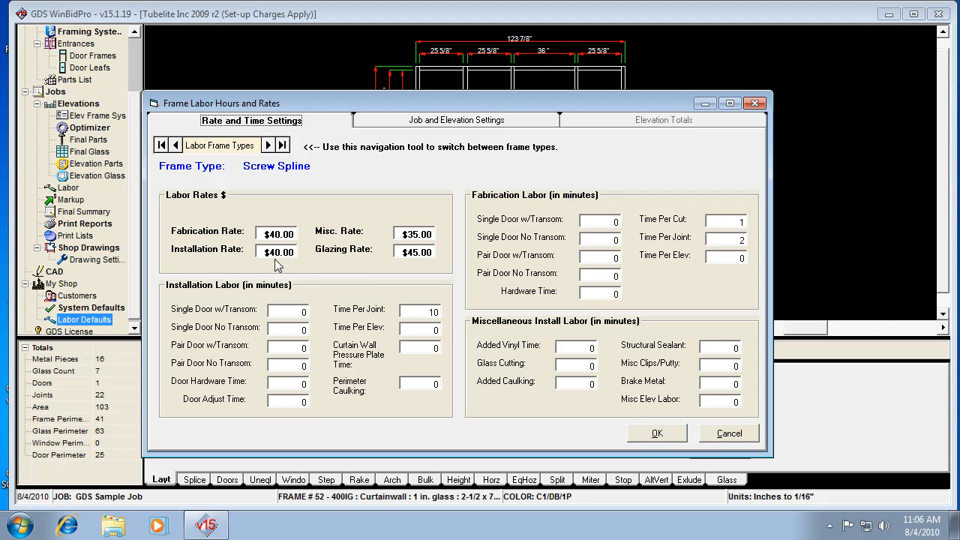
{"action": "mouse_move", "coordinate": [339, 258]}
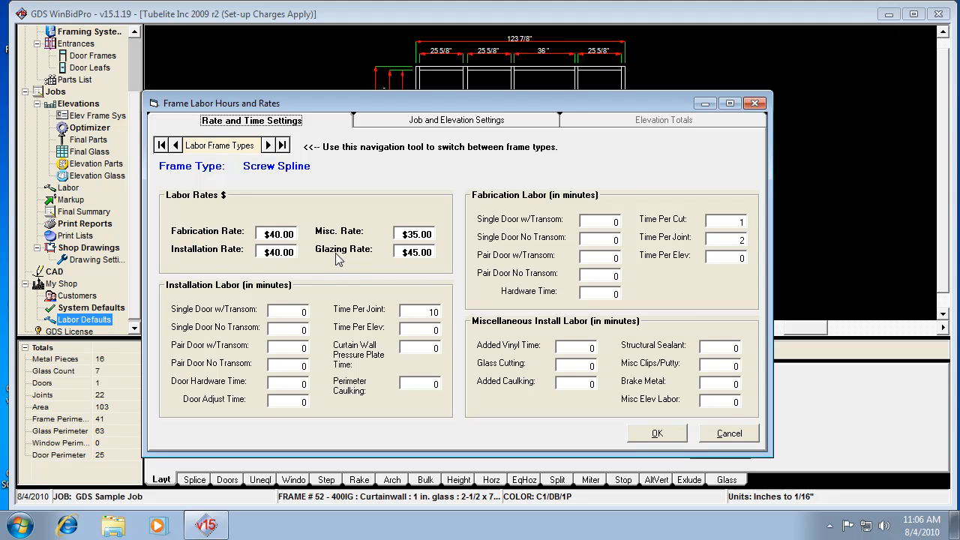
{"action": "mouse_move", "coordinate": [327, 271]}
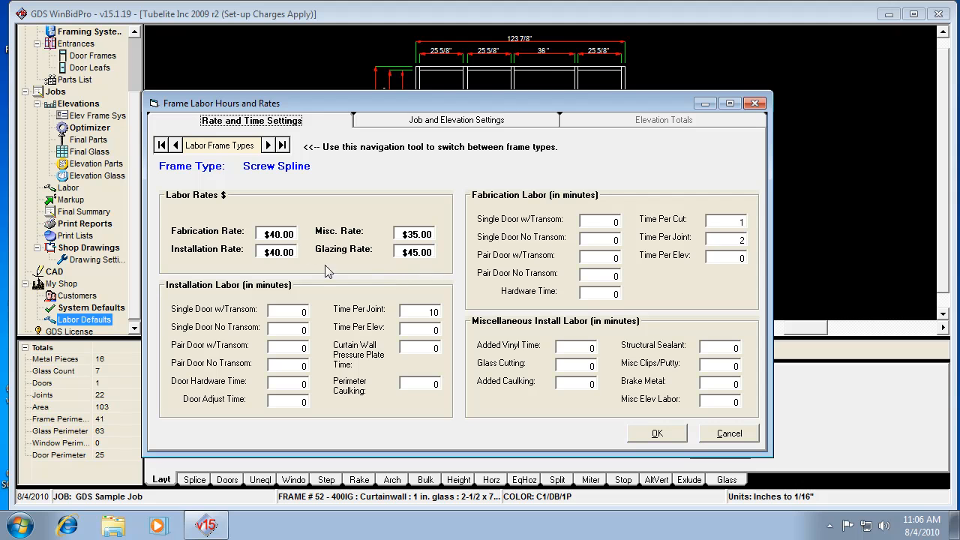
{"action": "mouse_move", "coordinate": [426, 270]}
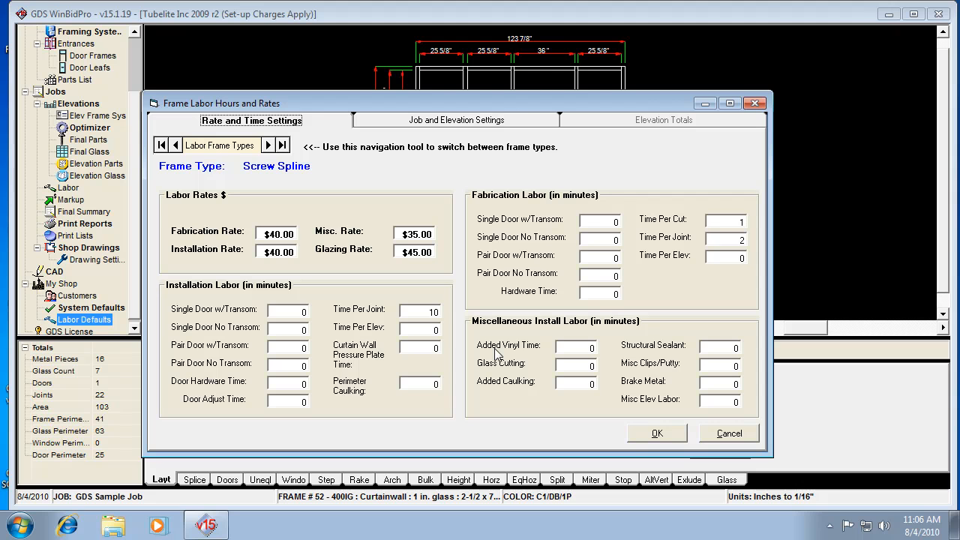
{"action": "mouse_move", "coordinate": [462, 247]}
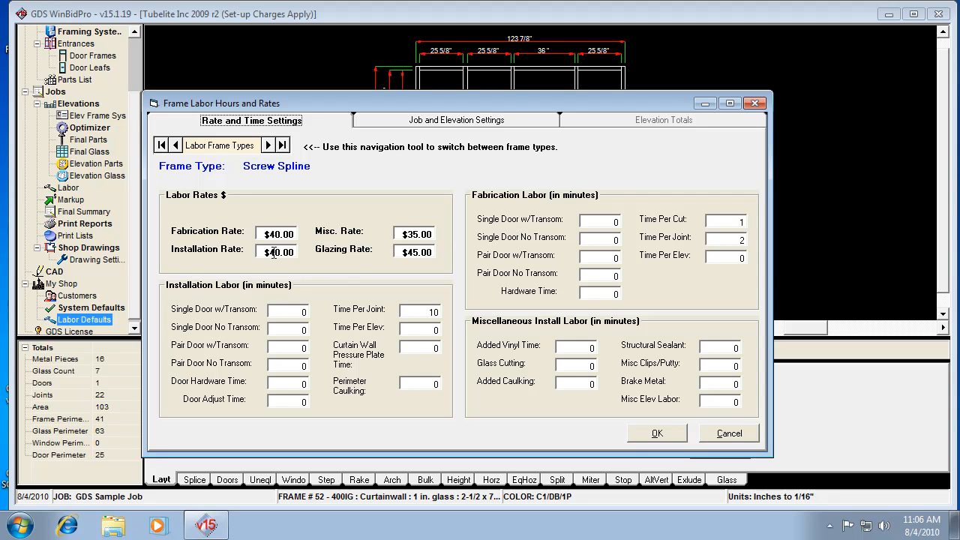
{"action": "mouse_move", "coordinate": [286, 348]}
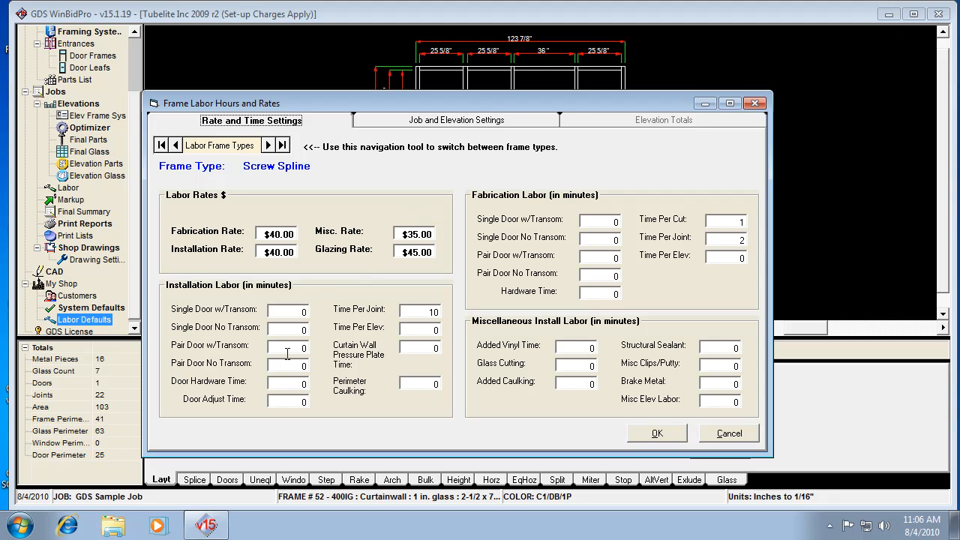
{"action": "mouse_move", "coordinate": [285, 309]}
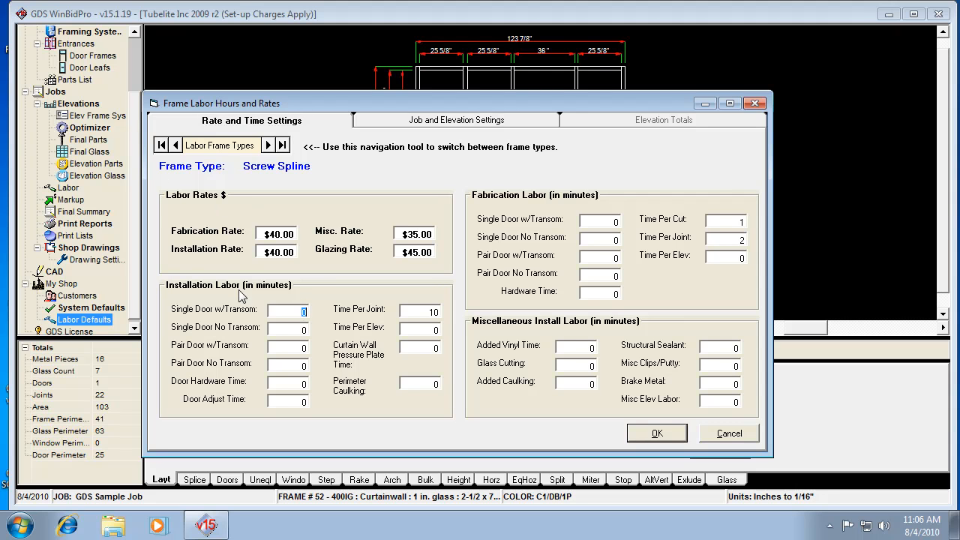
{"action": "mouse_move", "coordinate": [497, 243]}
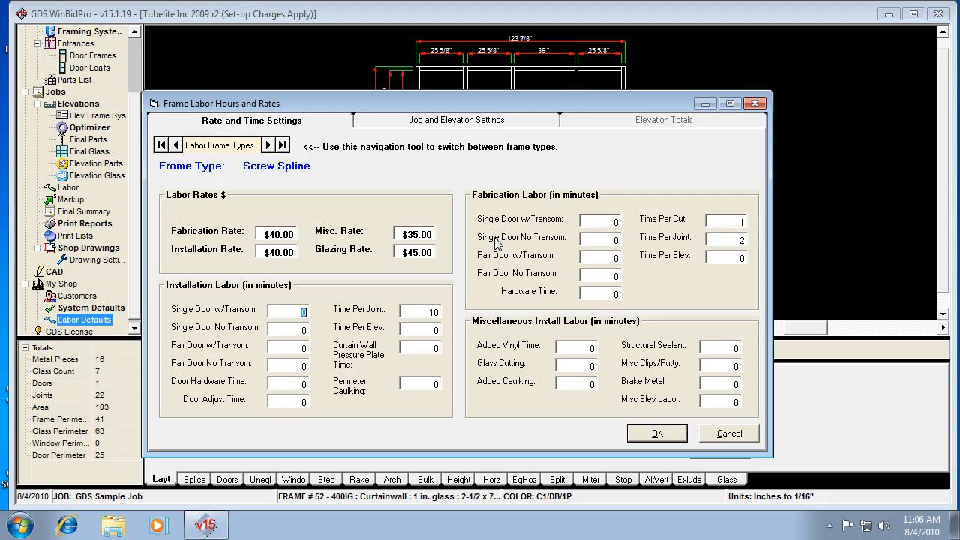
{"action": "mouse_move", "coordinate": [531, 381]}
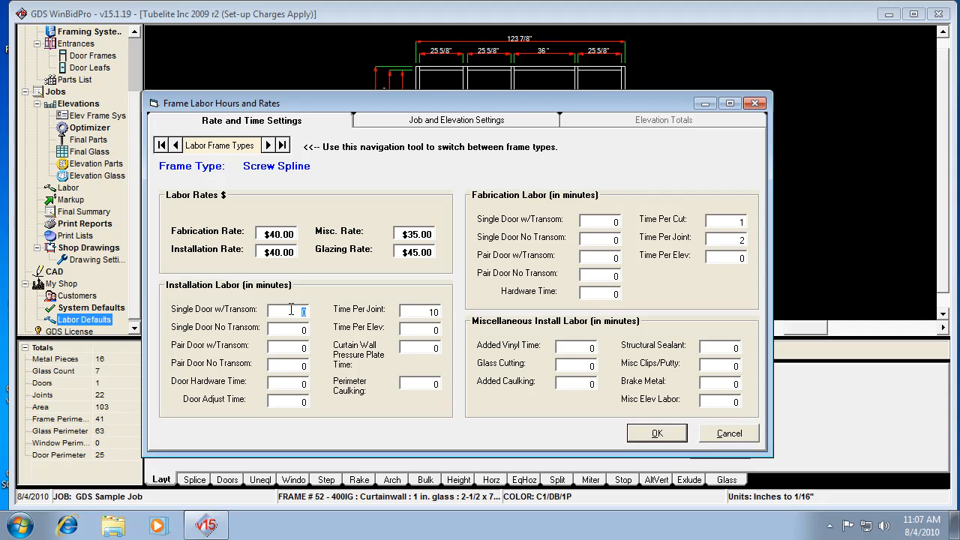
- Enter single-door install times of 300 minutes with transom and 180 without
{"action": "type", "text": "300"}
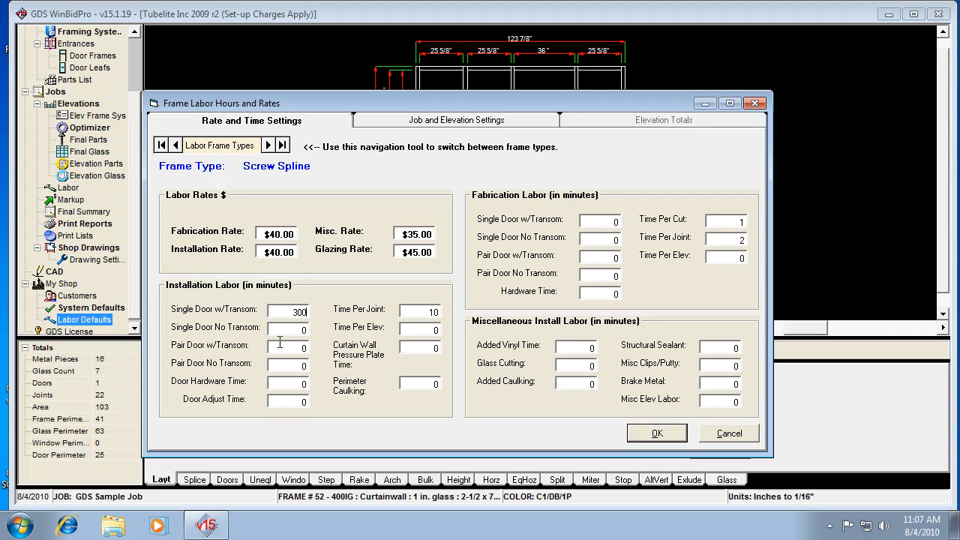
{"action": "left_click", "coordinate": [288, 327]}
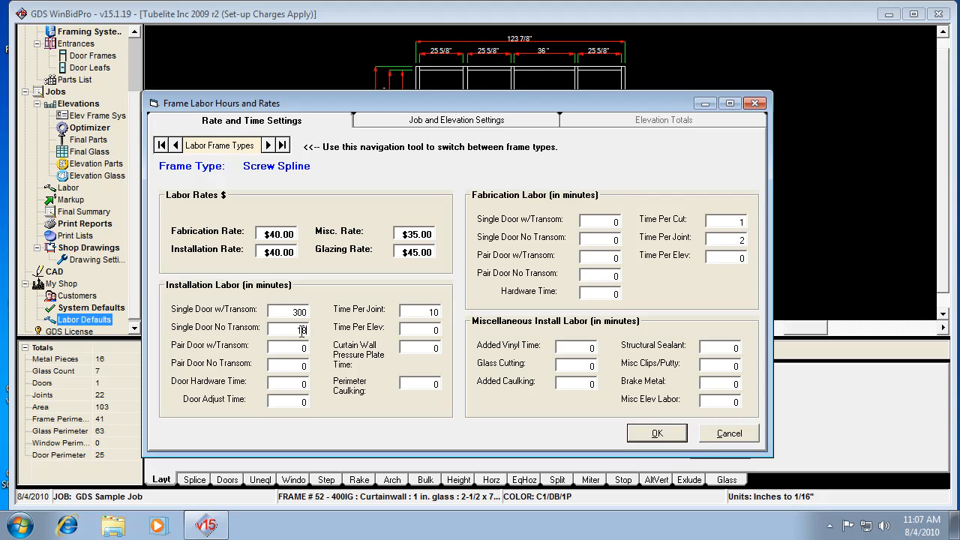
{"action": "type", "text": "180"}
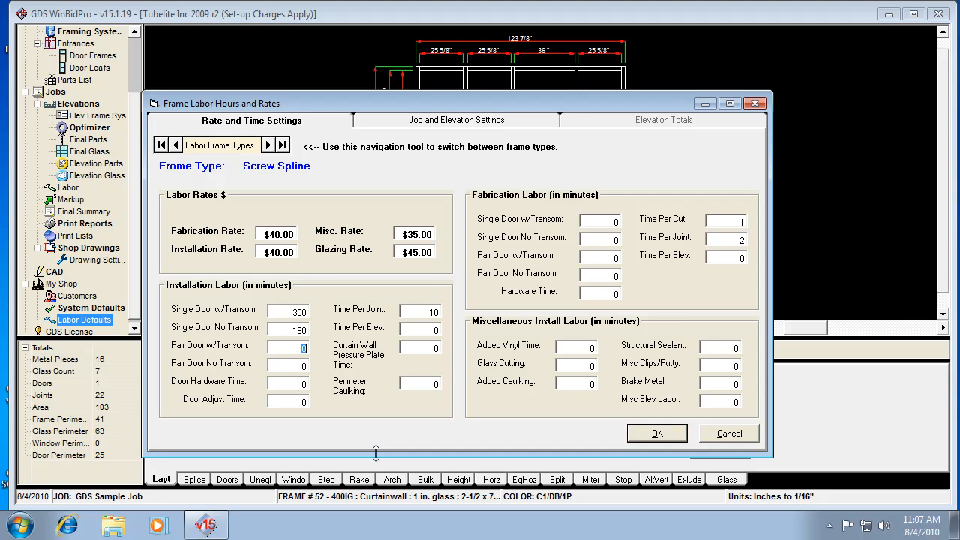
{"action": "mouse_move", "coordinate": [482, 105]}
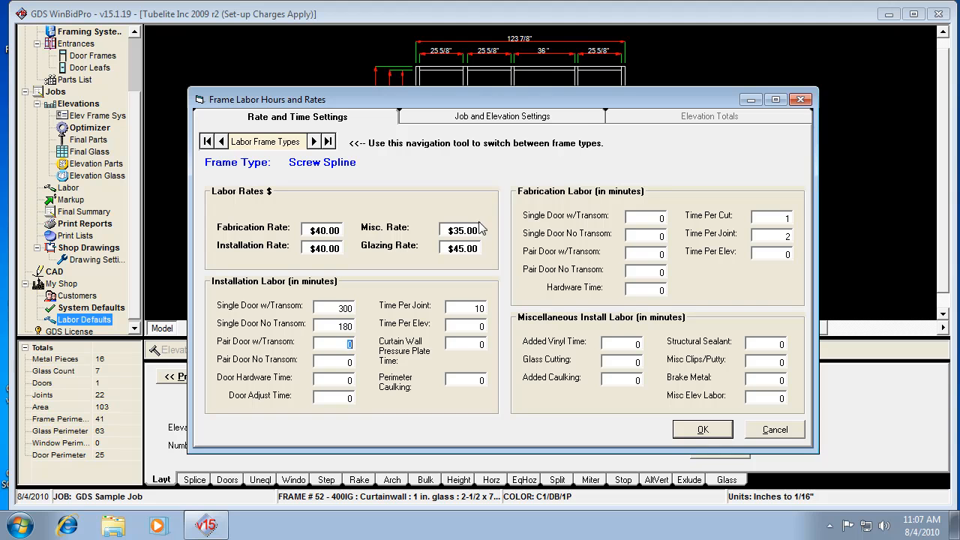
{"action": "mouse_move", "coordinate": [672, 141]}
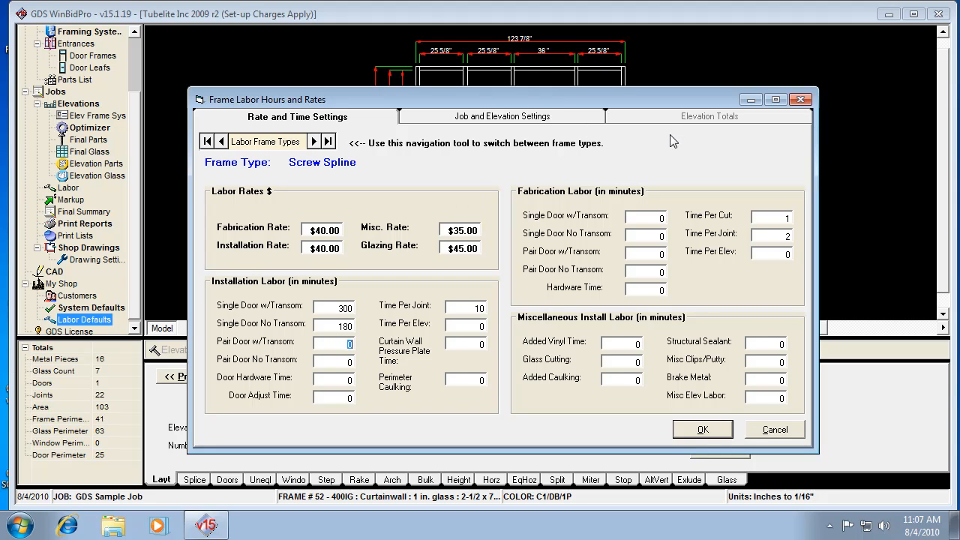
{"action": "mouse_move", "coordinate": [540, 423]}
{"action": "type", "text": "420"}
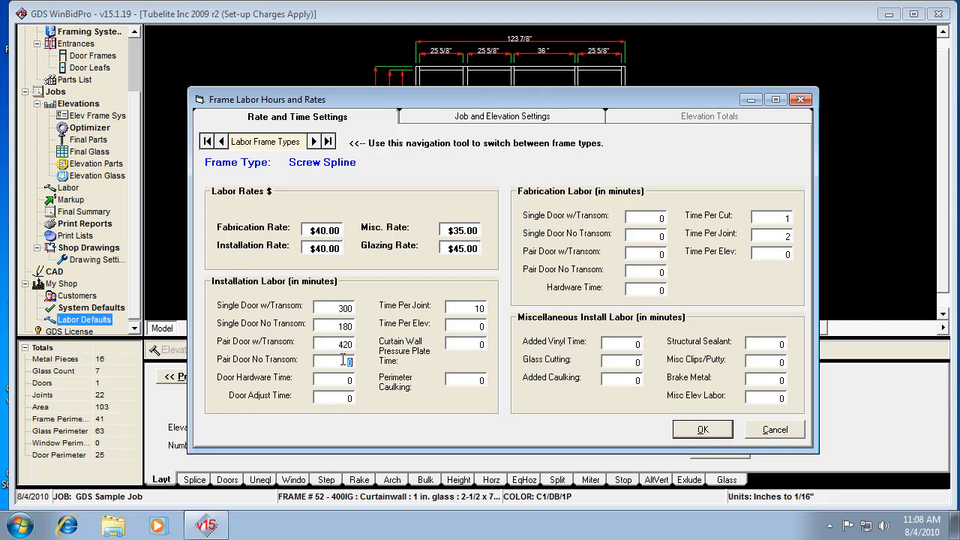
- Enter 270 for pair door no transom, 60 door hardware and 45 door adjust minutes
{"action": "type", "text": "27"}
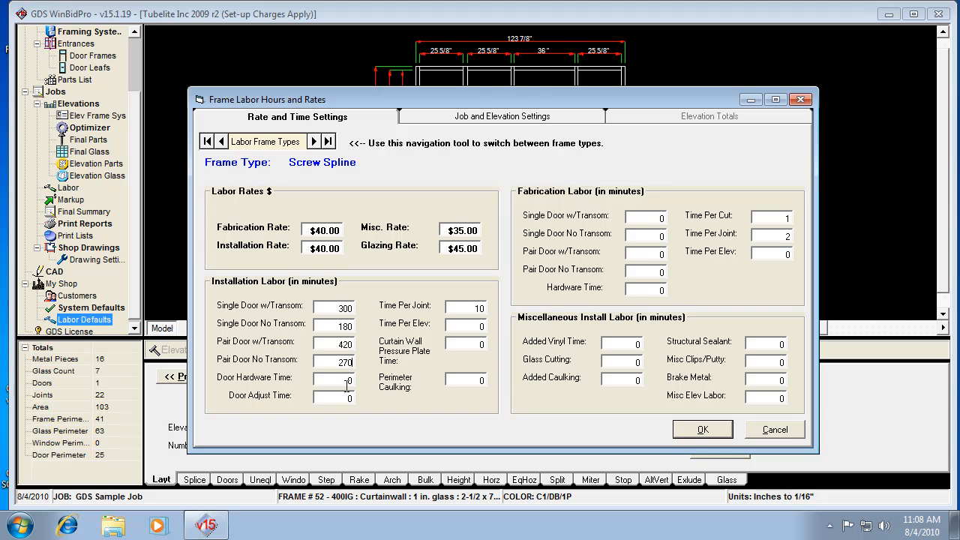
{"action": "mouse_move", "coordinate": [333, 360]}
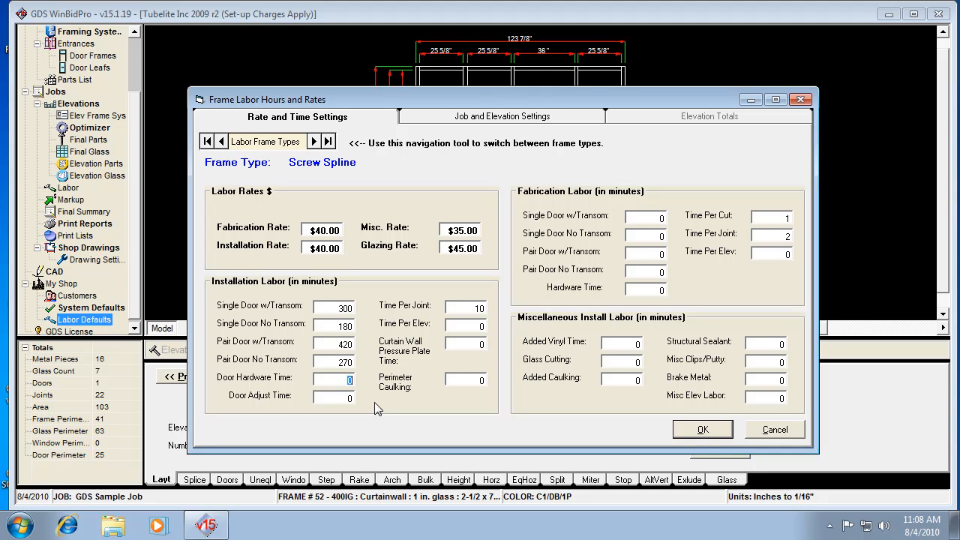
{"action": "type", "text": "60"}
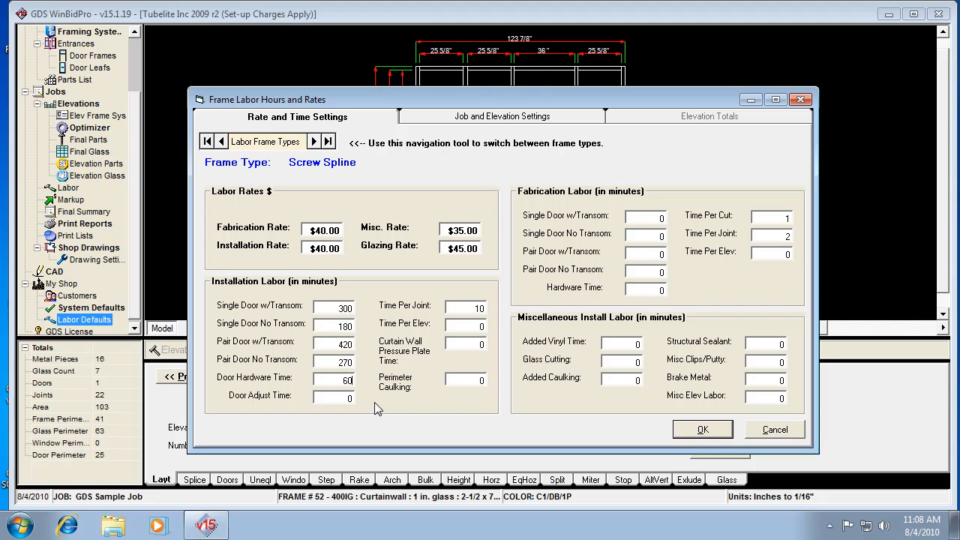
{"action": "left_click", "coordinate": [333, 396]}
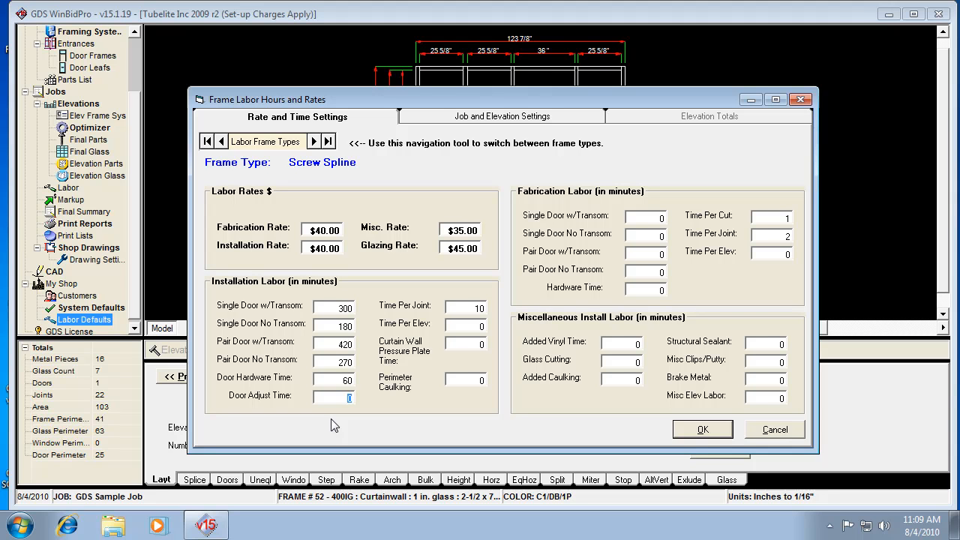
{"action": "type", "text": "45"}
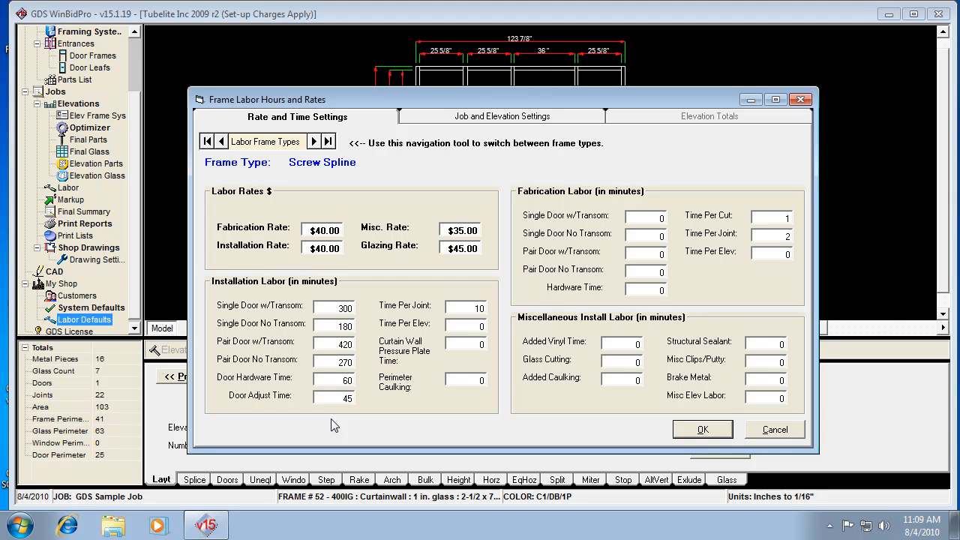
{"action": "mouse_move", "coordinate": [420, 384]}
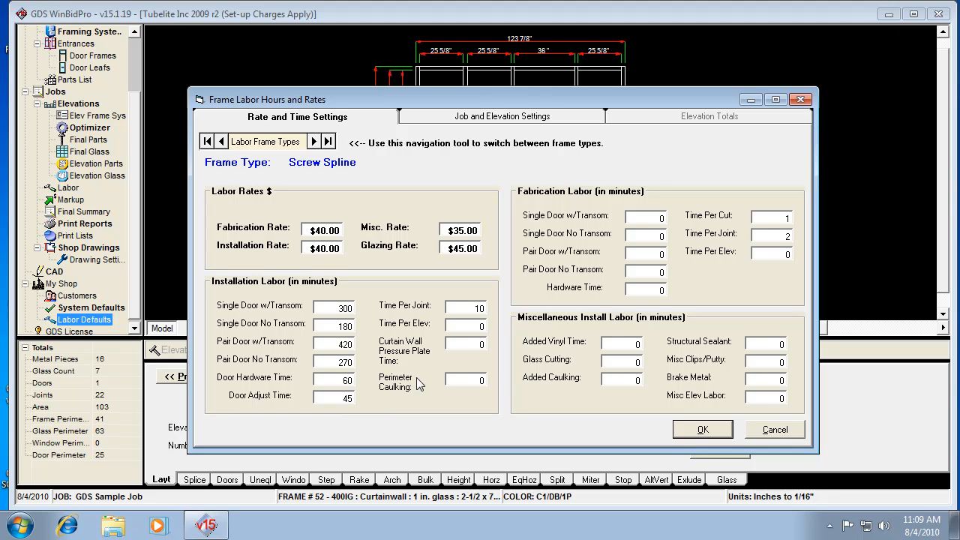
{"action": "mouse_move", "coordinate": [455, 336]}
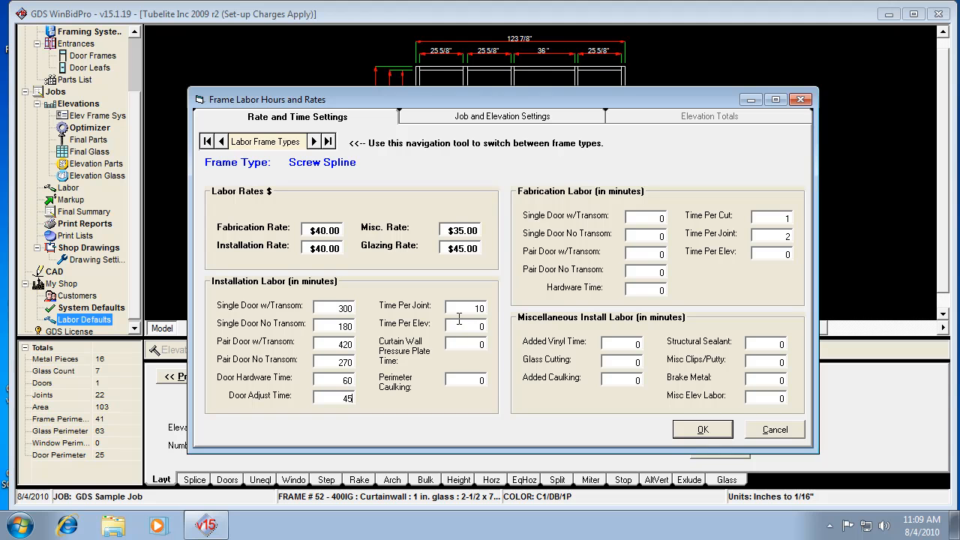
{"action": "mouse_move", "coordinate": [459, 326]}
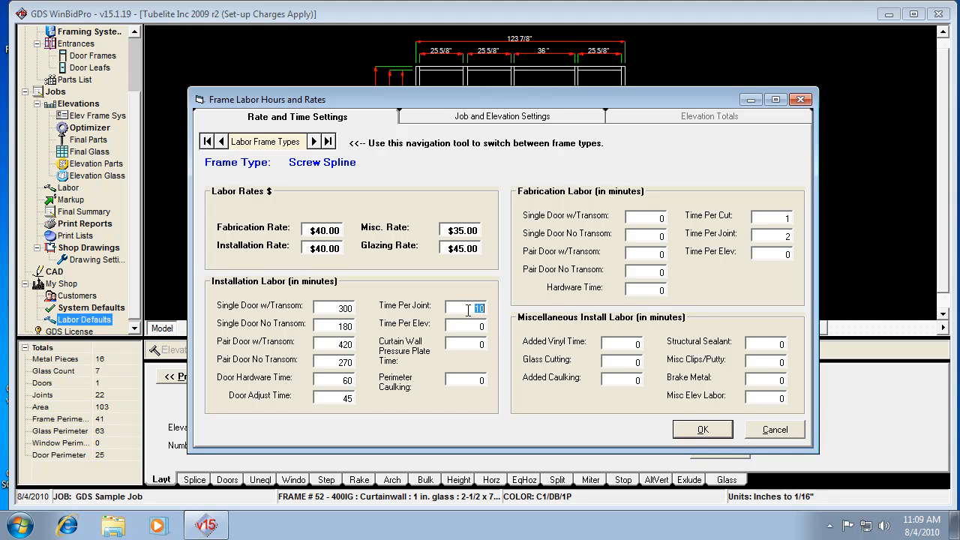
{"action": "mouse_move", "coordinate": [393, 315]}
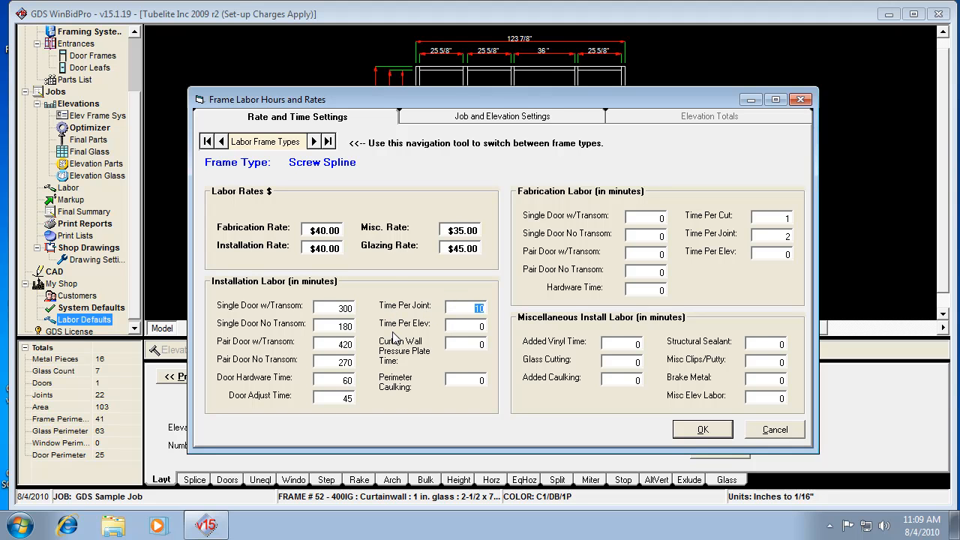
{"action": "mouse_move", "coordinate": [481, 113]}
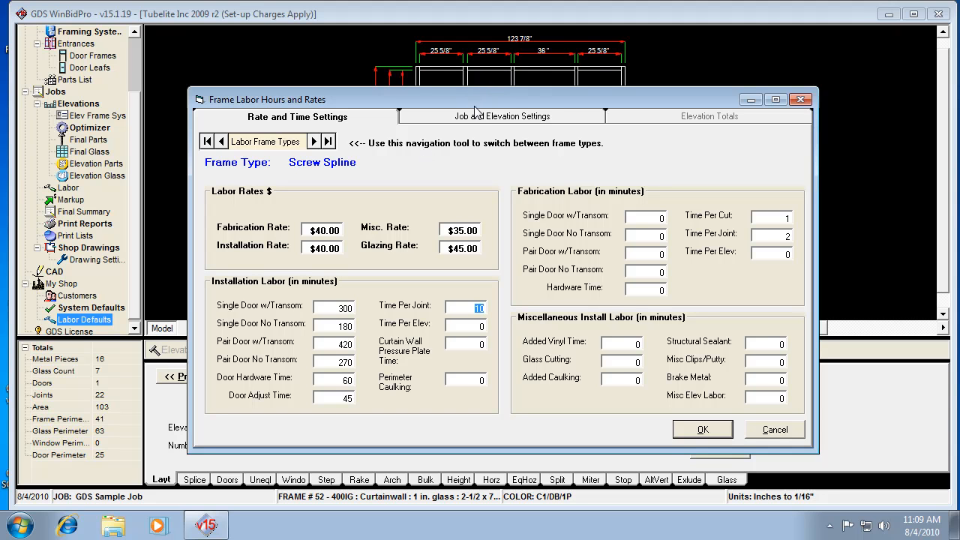
{"action": "mouse_move", "coordinate": [132, 396]}
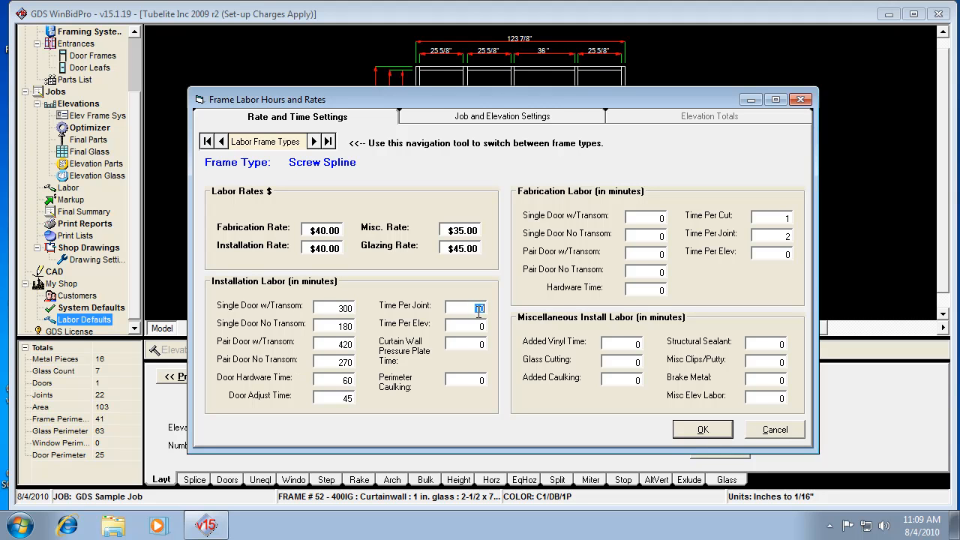
- Change the installation Time Per Joint from 10 to 5 minutes
{"action": "type", "text": "5"}
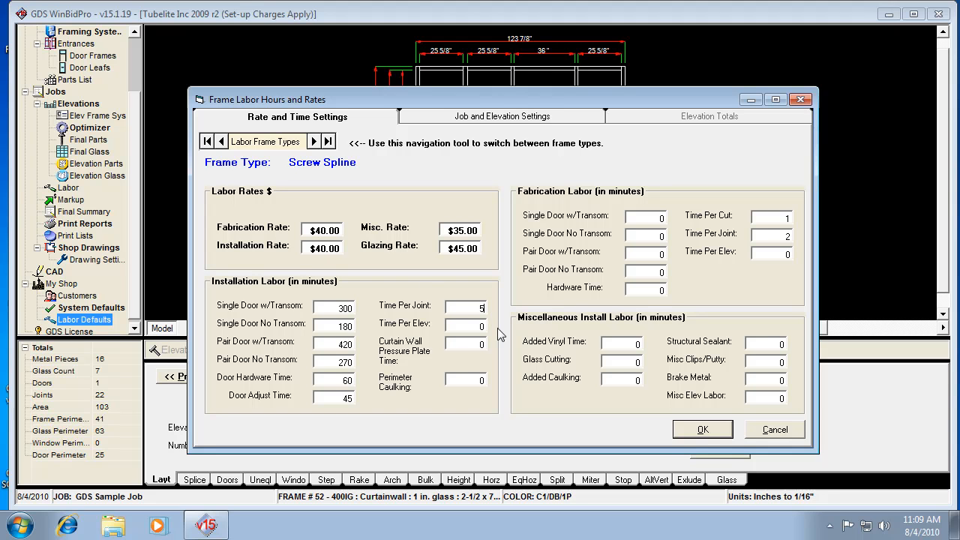
{"action": "mouse_move", "coordinate": [444, 321]}
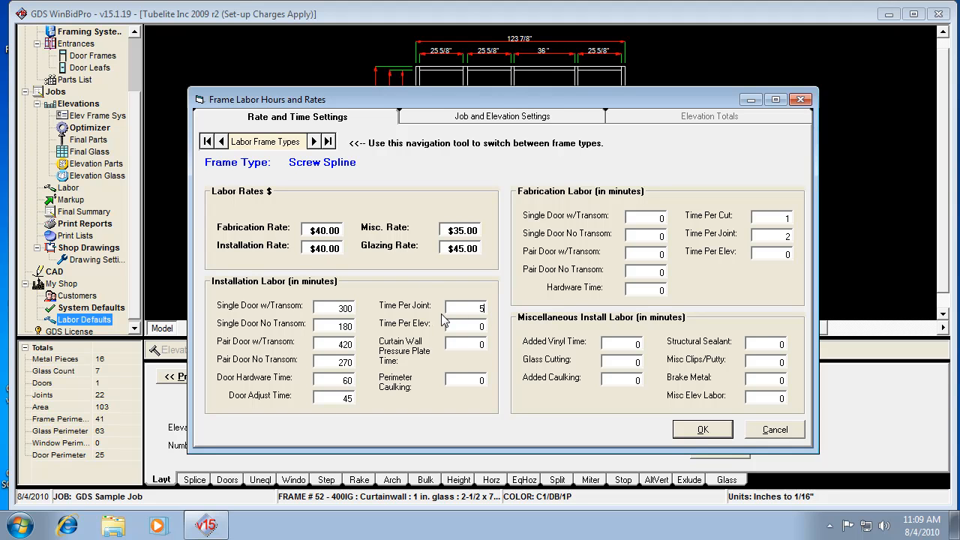
{"action": "mouse_move", "coordinate": [468, 322]}
{"action": "type", "text": "60"}
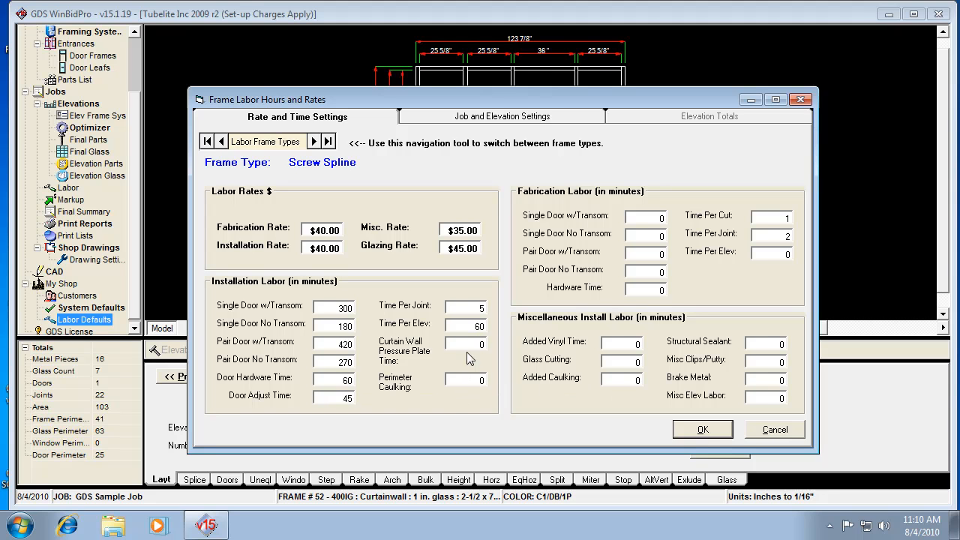
{"action": "mouse_move", "coordinate": [468, 359]}
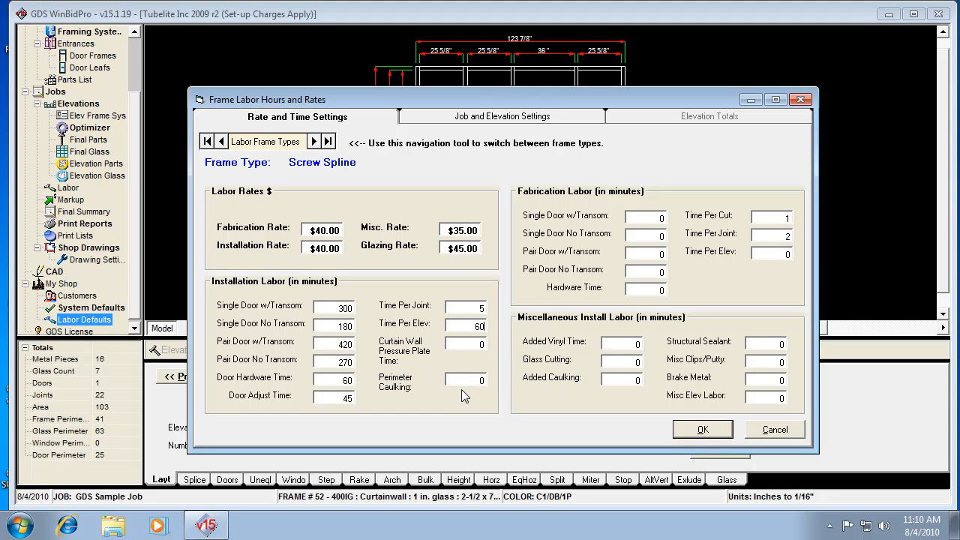
{"action": "mouse_move", "coordinate": [465, 379]}
{"action": "type", "text": "1"}
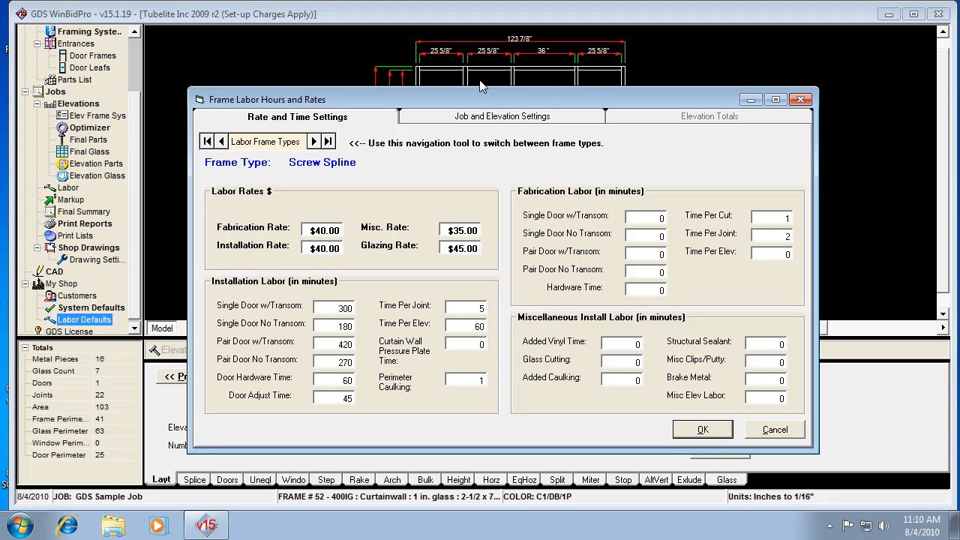
{"action": "mouse_move", "coordinate": [494, 75]}
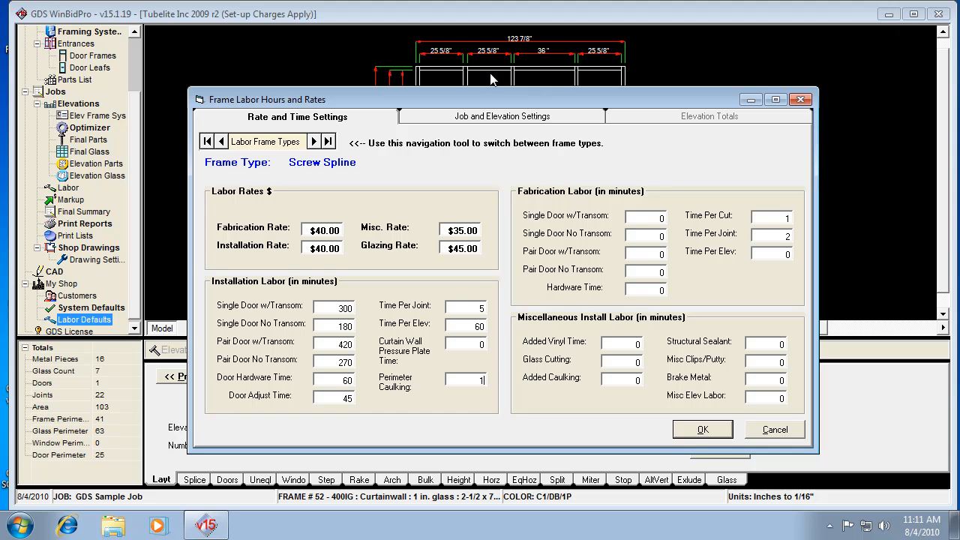
{"action": "mouse_move", "coordinate": [420, 396]}
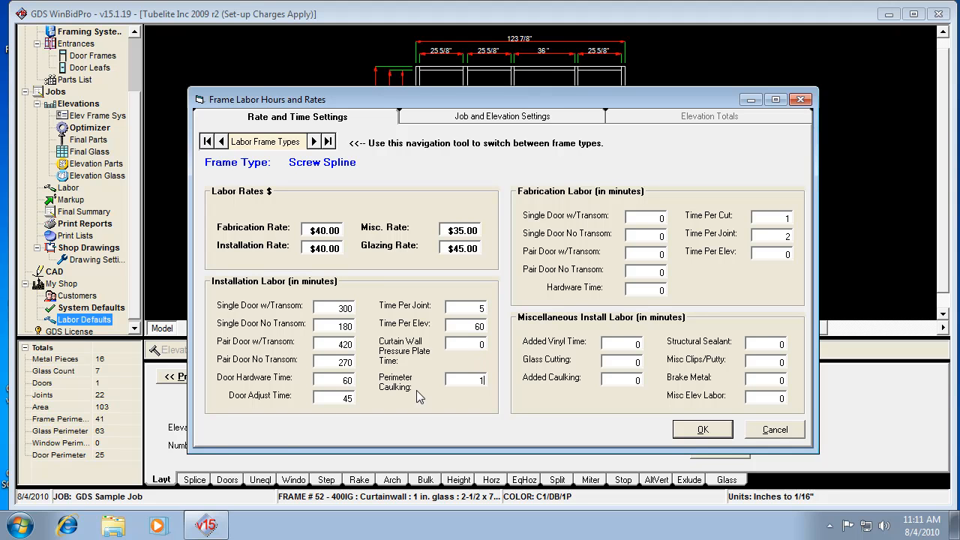
{"action": "mouse_move", "coordinate": [58, 430]}
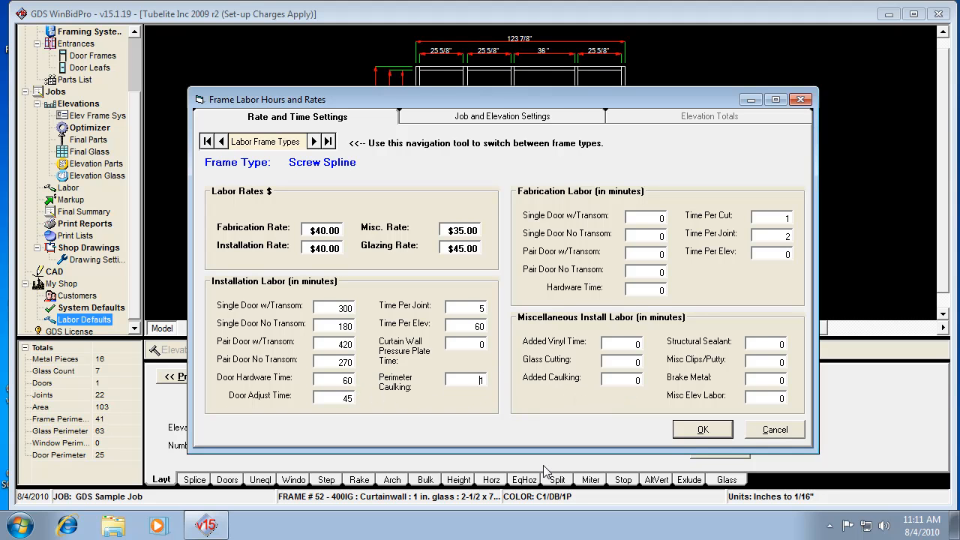
{"action": "mouse_move", "coordinate": [483, 384]}
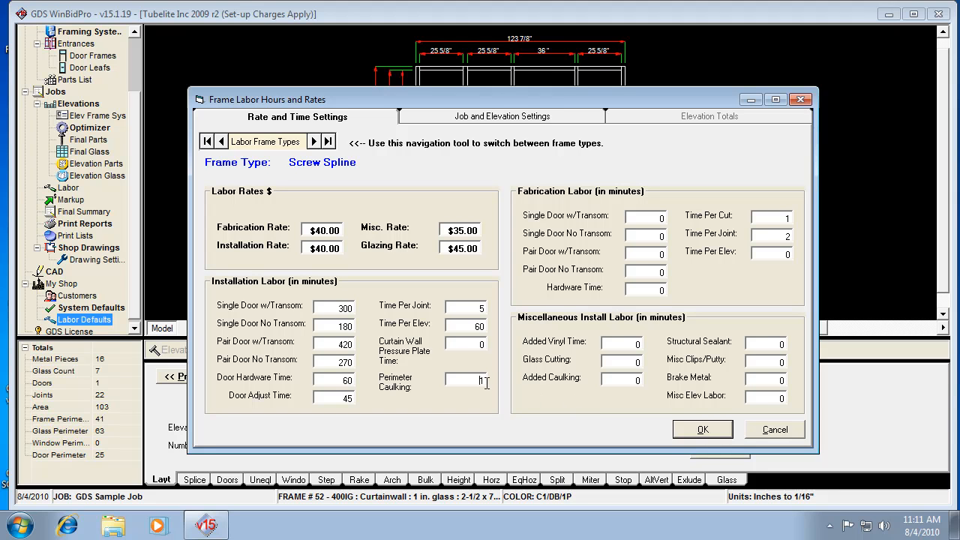
{"action": "mouse_move", "coordinate": [510, 402]}
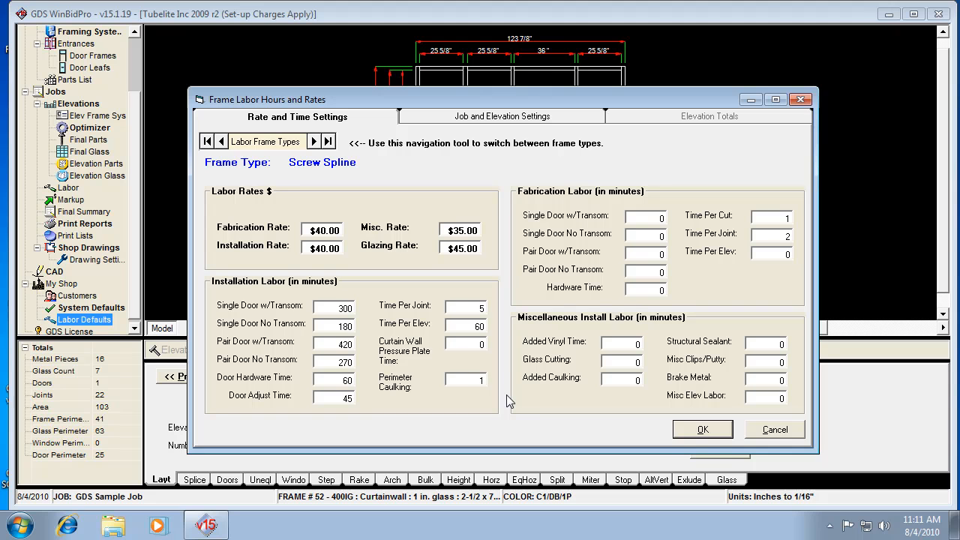
- Enter 1.2 minutes for perimeter caulking under Installation Labor
{"action": "type", "text": "1.2"}
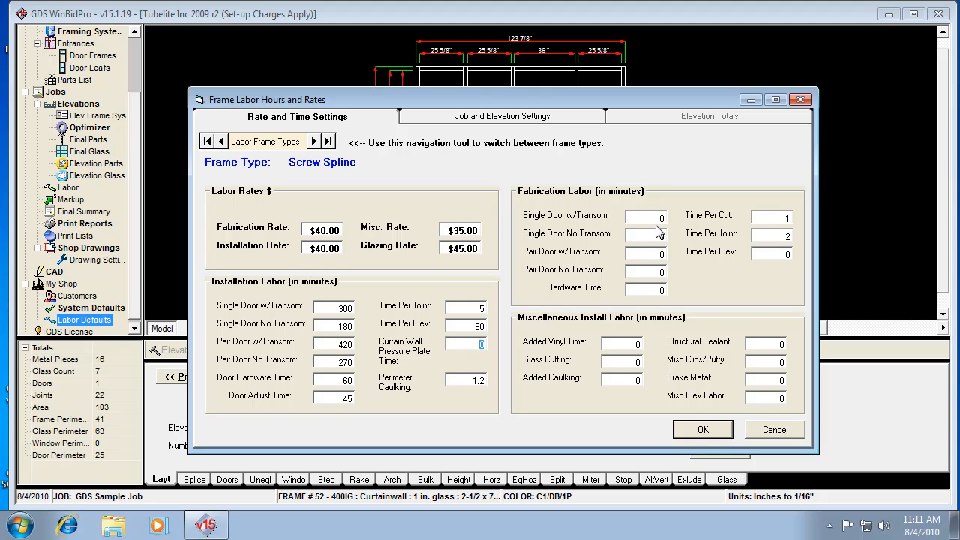
{"action": "mouse_move", "coordinate": [656, 232]}
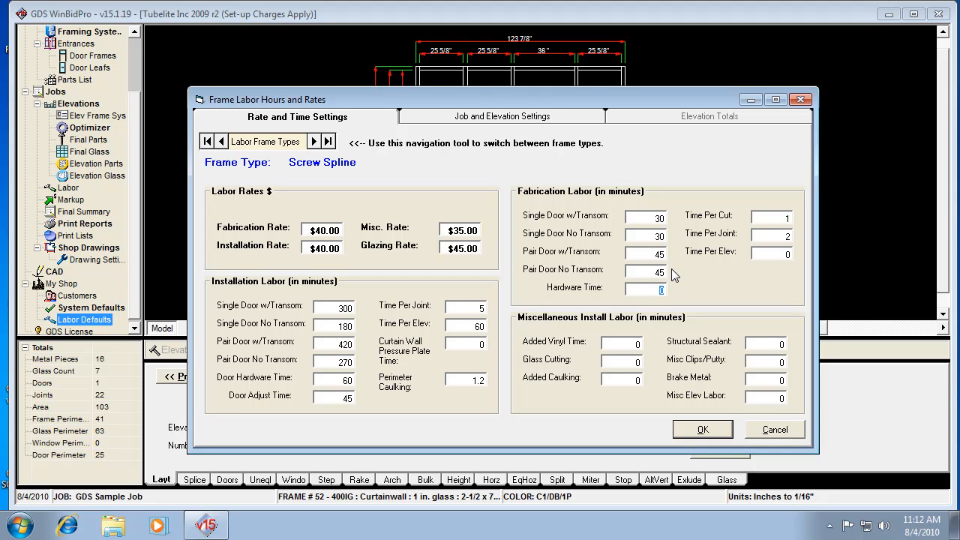
{"action": "mouse_move", "coordinate": [667, 312]}
{"action": "type", "text": "45"}
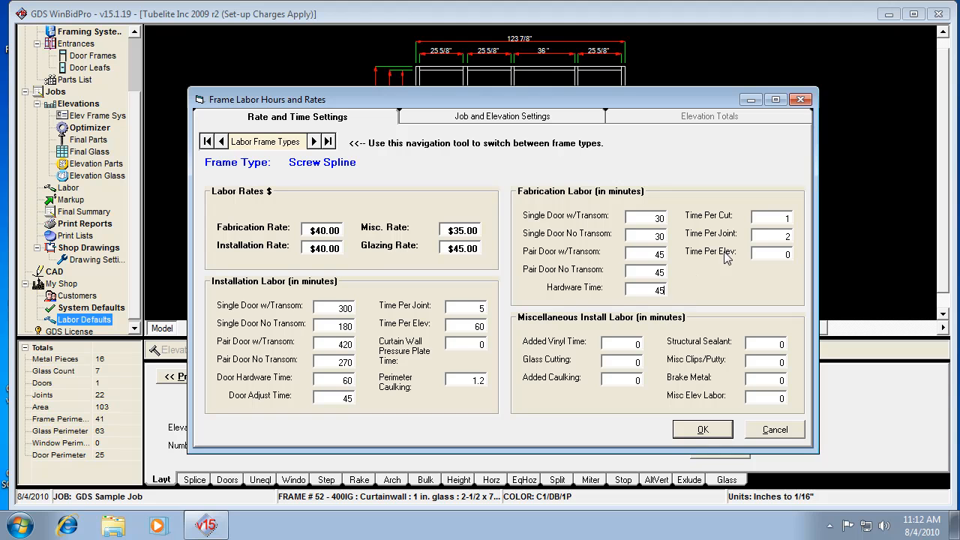
- Begin editing the fabrication Time Per Cut field for Screw Spline
{"action": "left_click", "coordinate": [774, 216]}
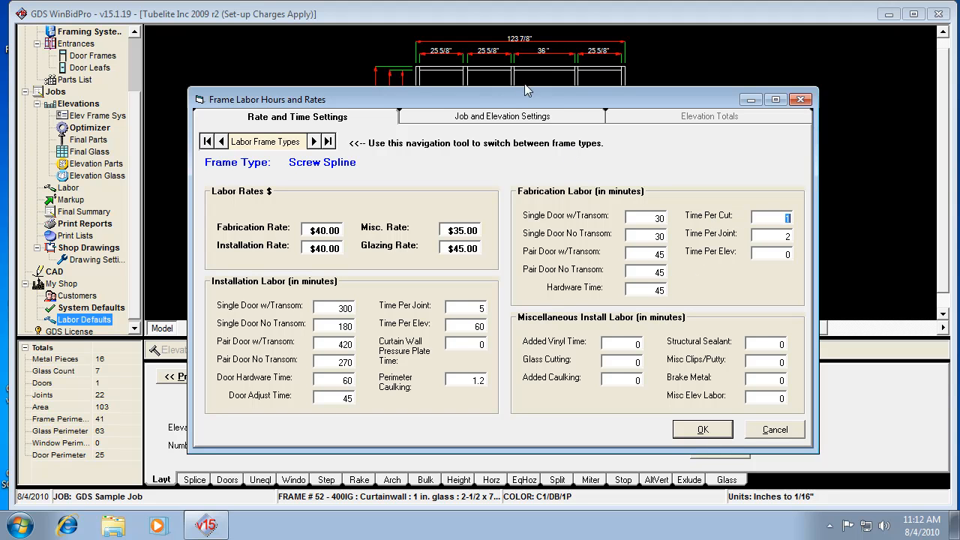
{"action": "mouse_move", "coordinate": [708, 192]}
{"action": "type", "text": "2"}
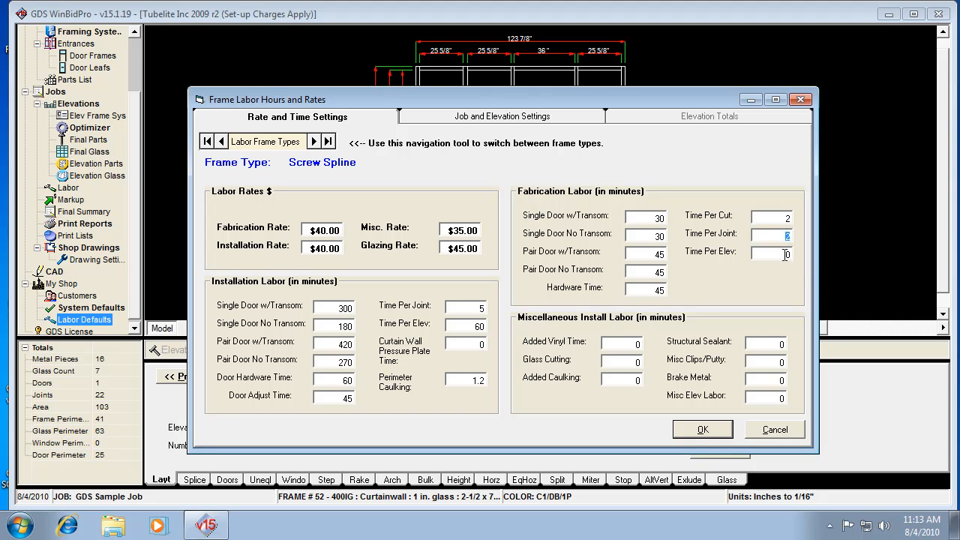
{"action": "mouse_move", "coordinate": [771, 254]}
{"action": "type", "text": "60"}
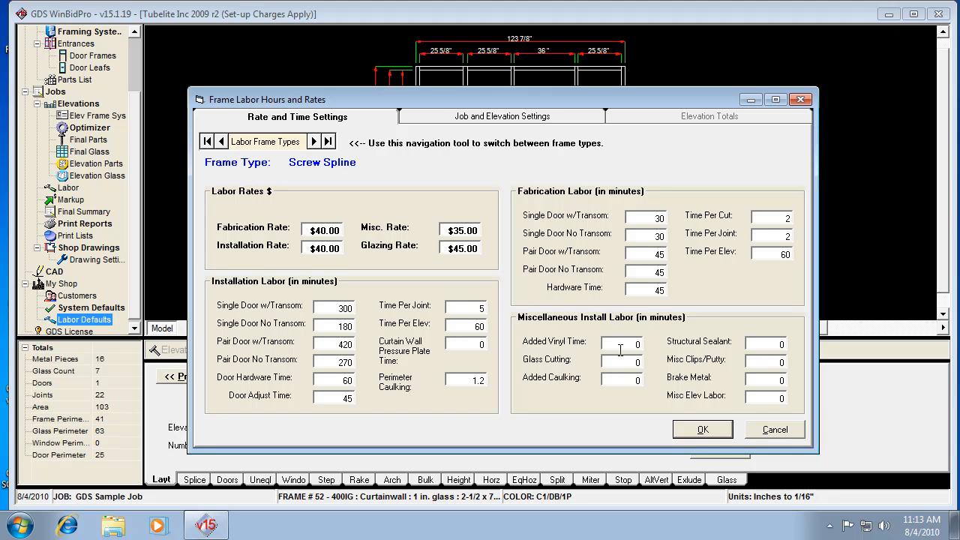
{"action": "mouse_move", "coordinate": [651, 364]}
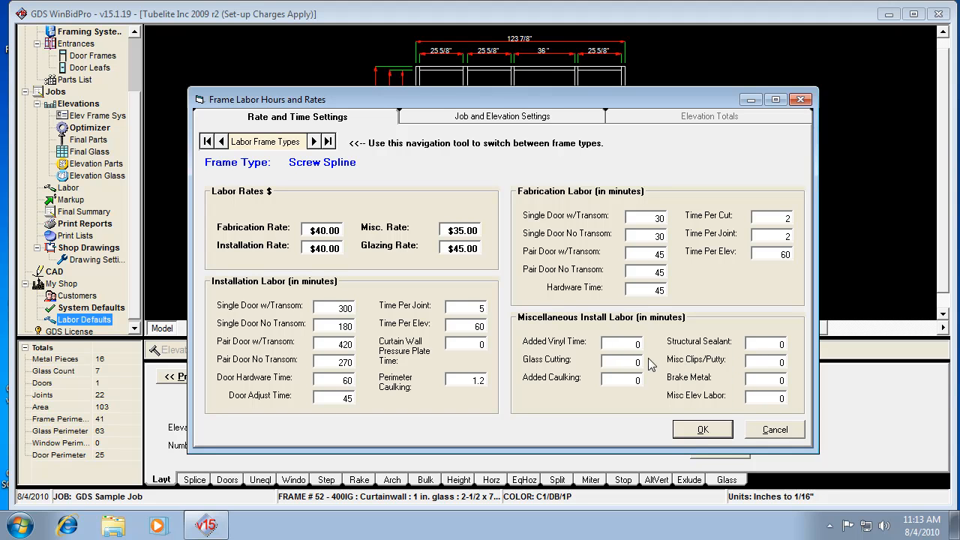
- Switch to Job and Elevation Settings to see General Job Related Labor Charges
{"action": "left_click", "coordinate": [502, 117]}
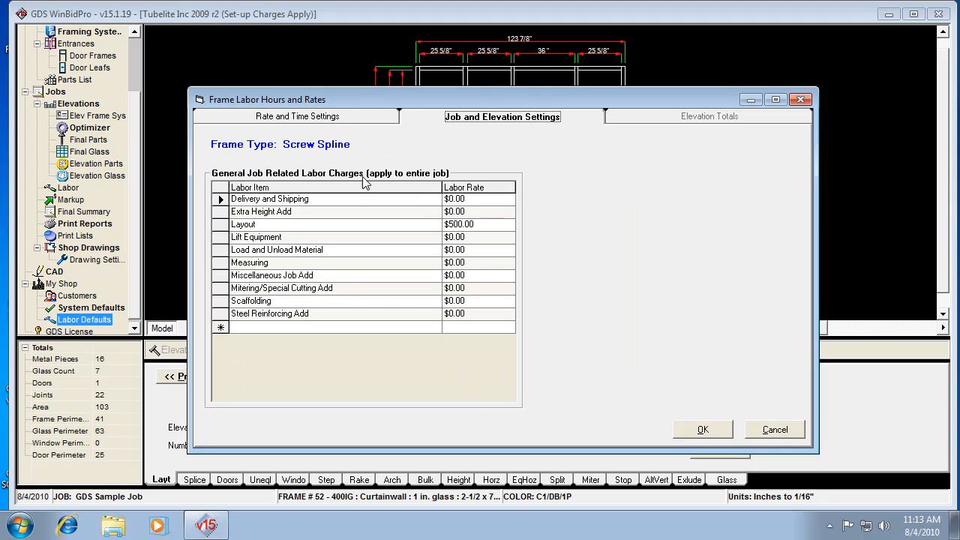
{"action": "mouse_move", "coordinate": [309, 200]}
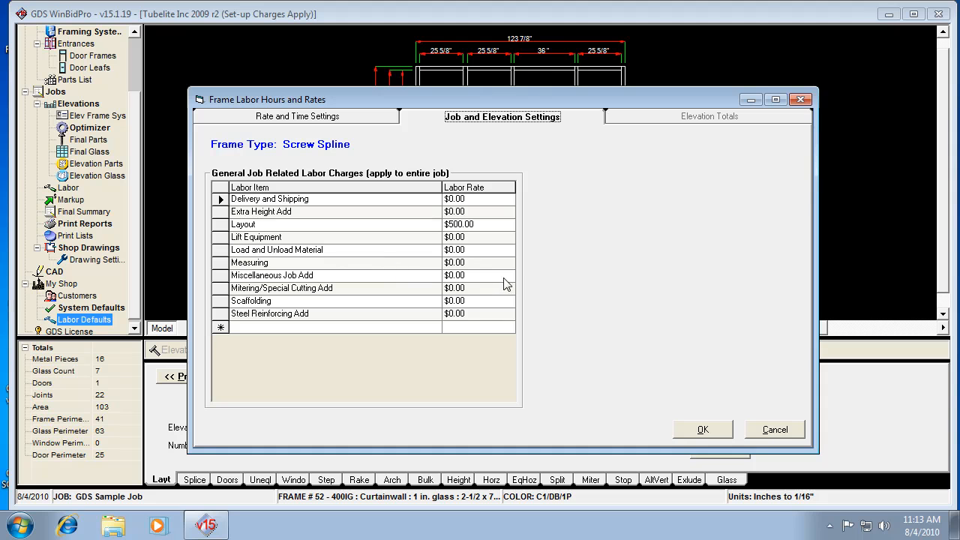
{"action": "mouse_move", "coordinate": [282, 281]}
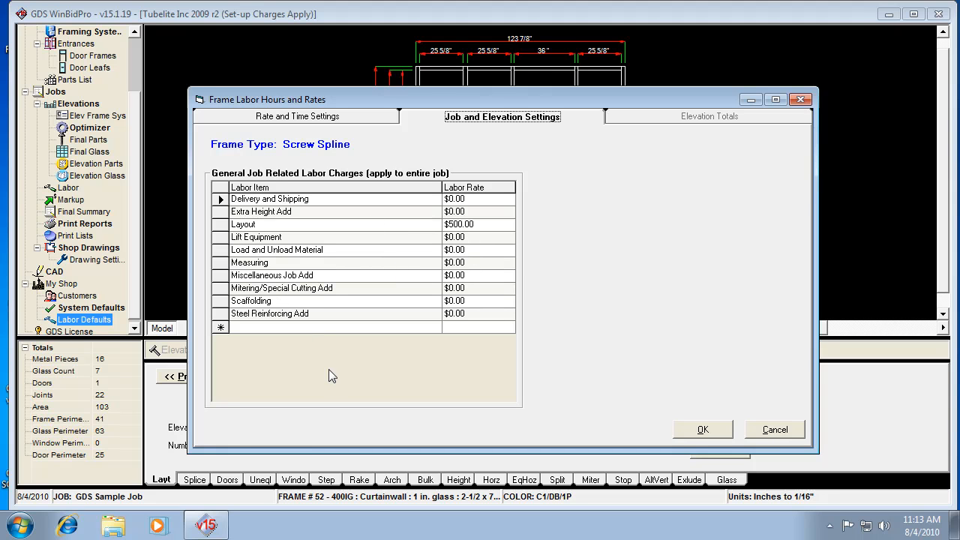
{"action": "mouse_move", "coordinate": [304, 324]}
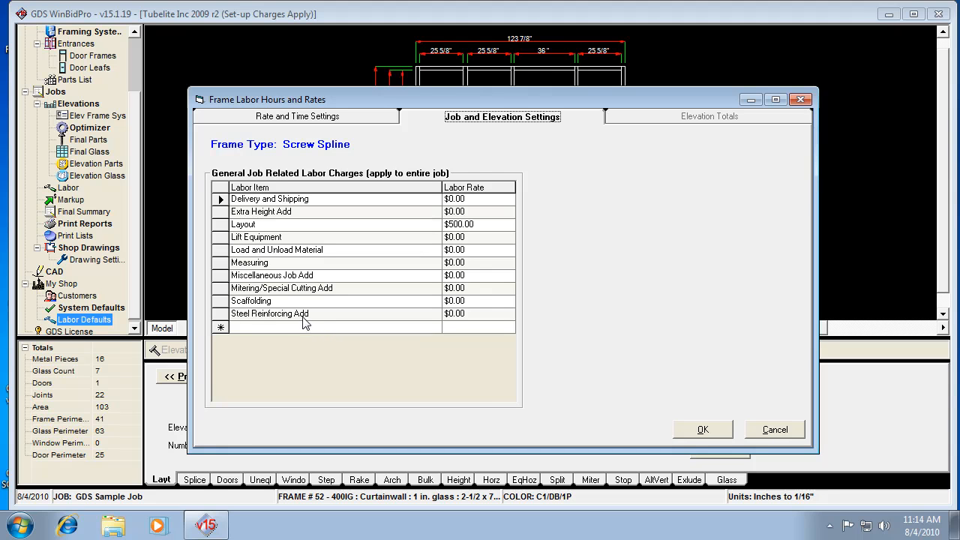
{"action": "mouse_move", "coordinate": [482, 336]}
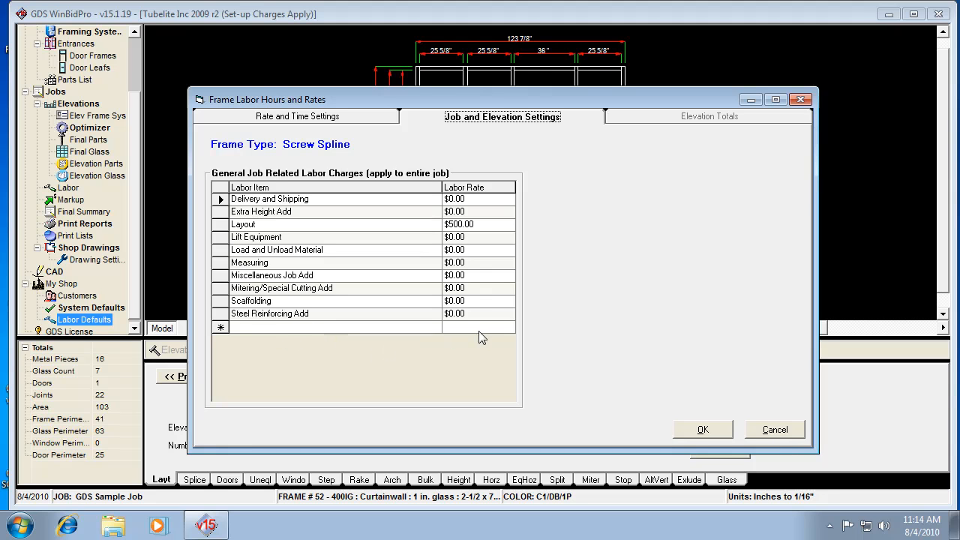
{"action": "mouse_move", "coordinate": [384, 284]}
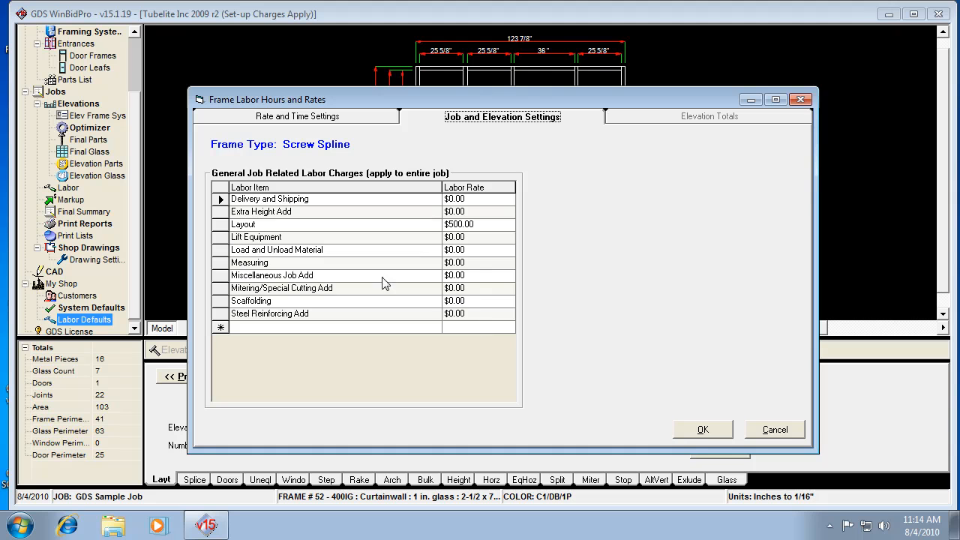
{"action": "mouse_move", "coordinate": [461, 237]}
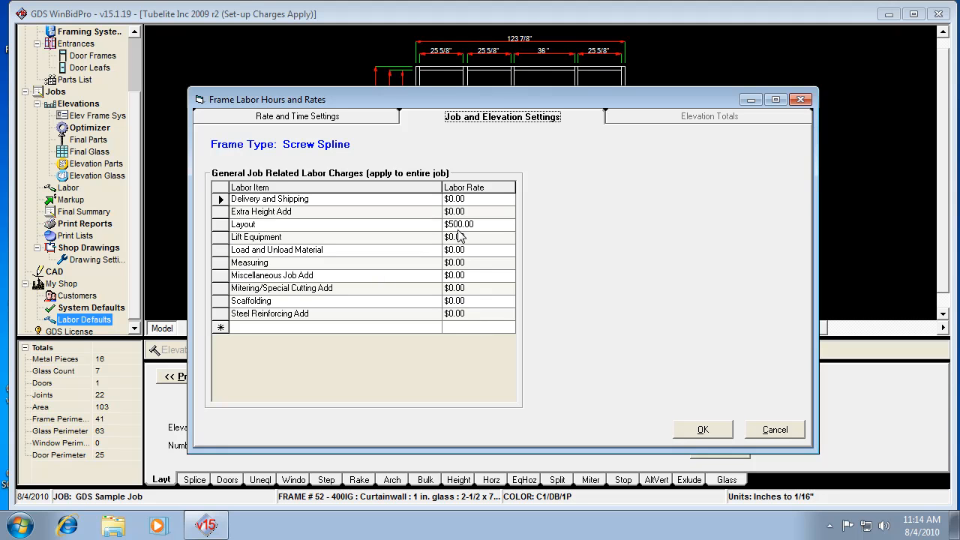
{"action": "mouse_move", "coordinate": [318, 156]}
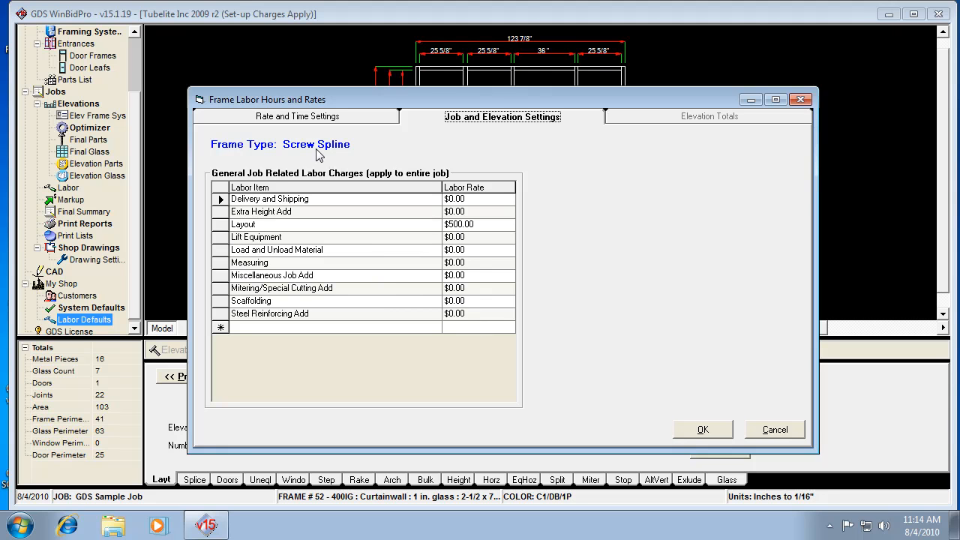
{"action": "mouse_move", "coordinate": [462, 238]}
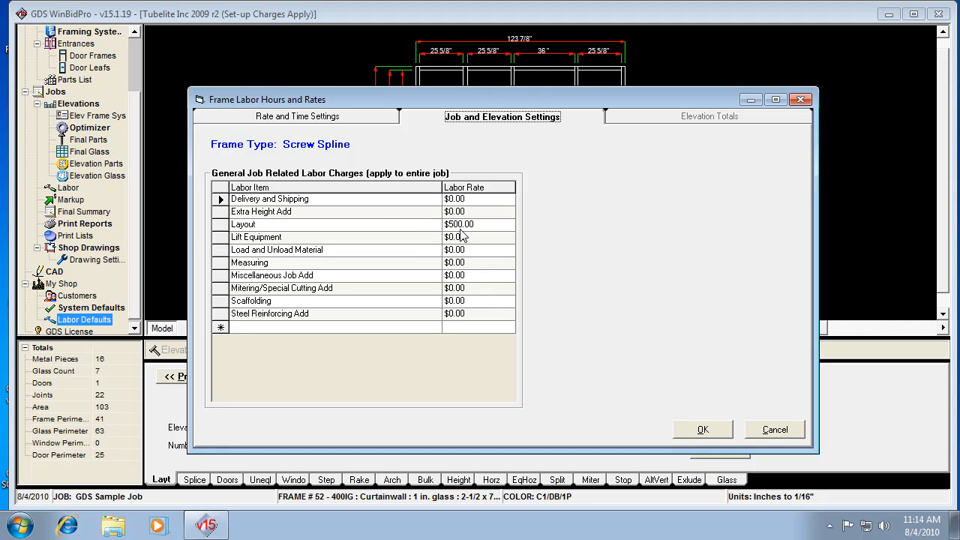
{"action": "mouse_move", "coordinate": [468, 258]}
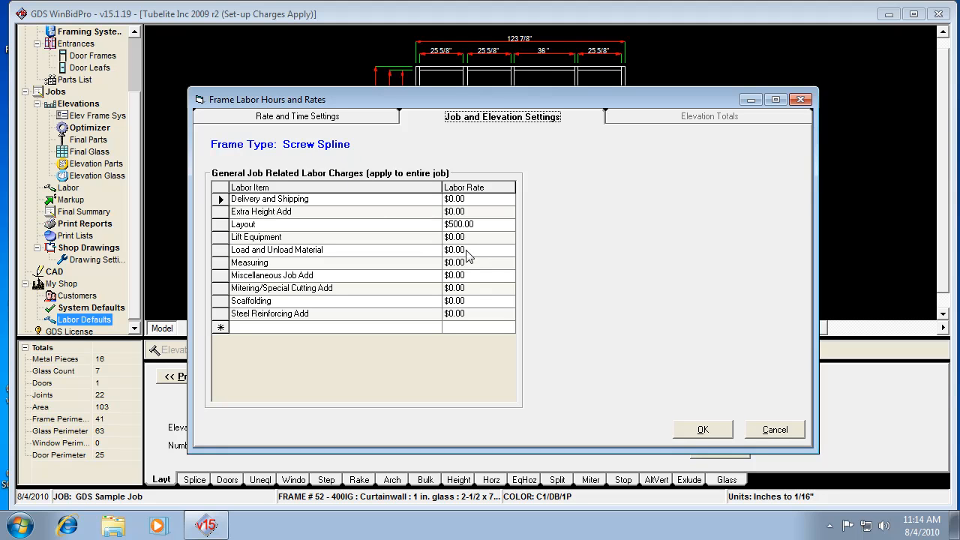
{"action": "mouse_move", "coordinate": [417, 288]}
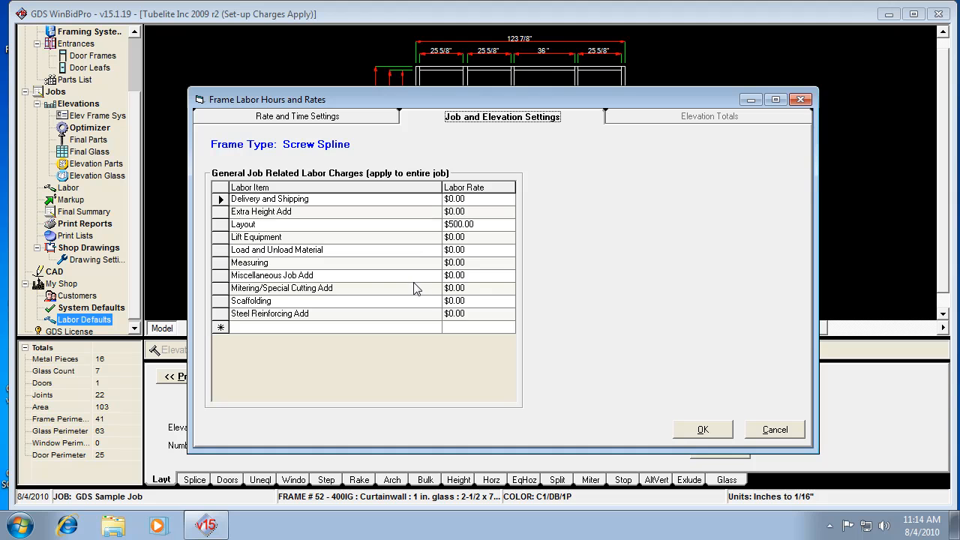
{"action": "mouse_move", "coordinate": [369, 288]}
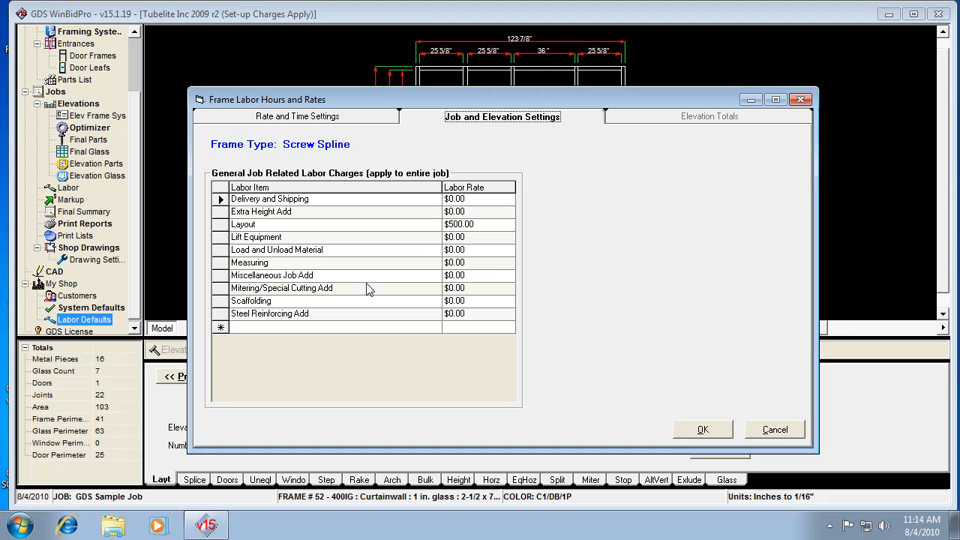
{"action": "mouse_move", "coordinate": [363, 297]}
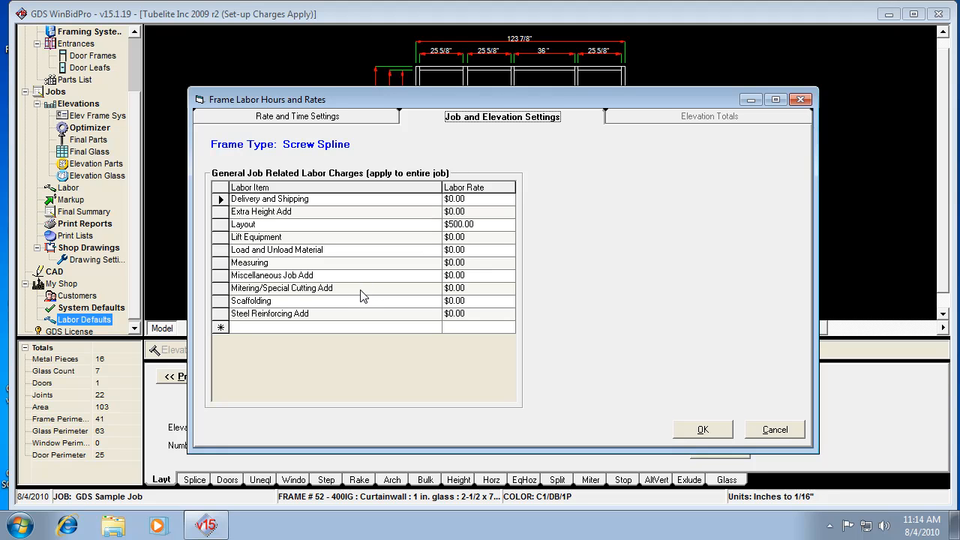